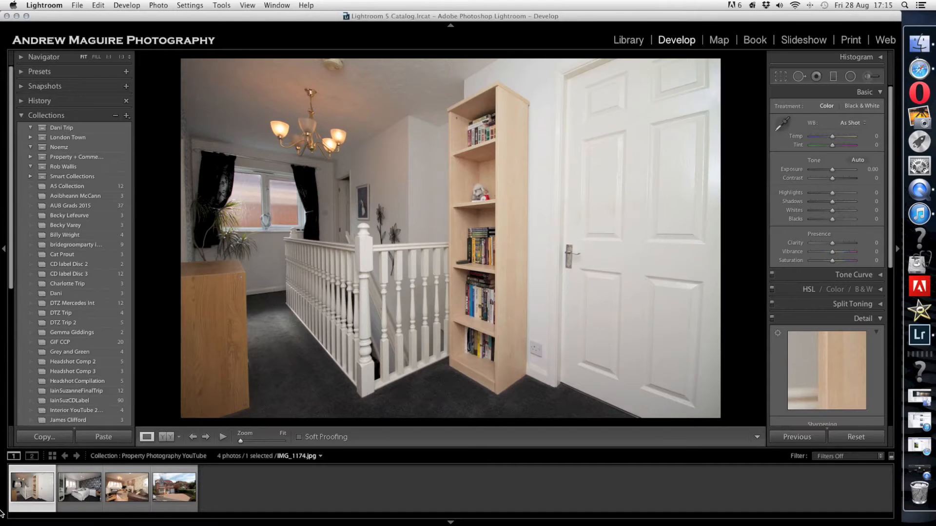
pyautogui.moveTo(30, 492)
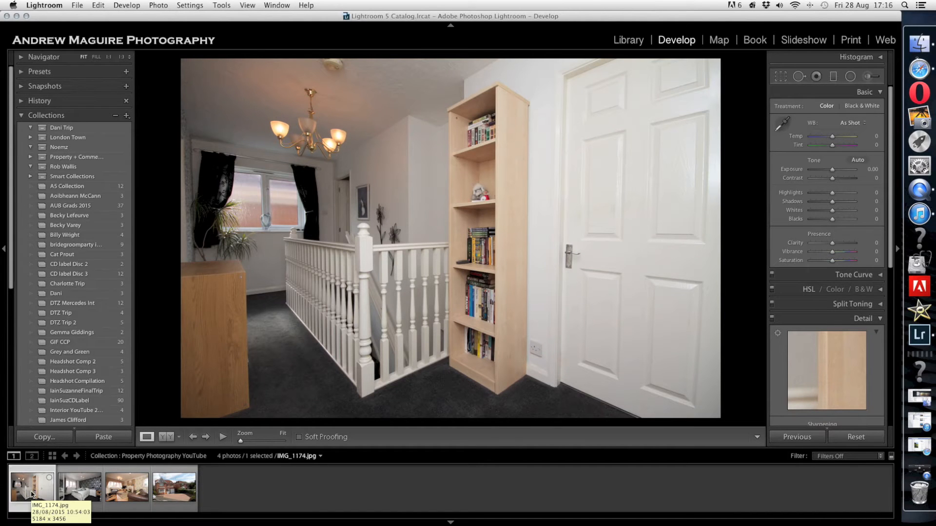
pyautogui.moveTo(223, 460)
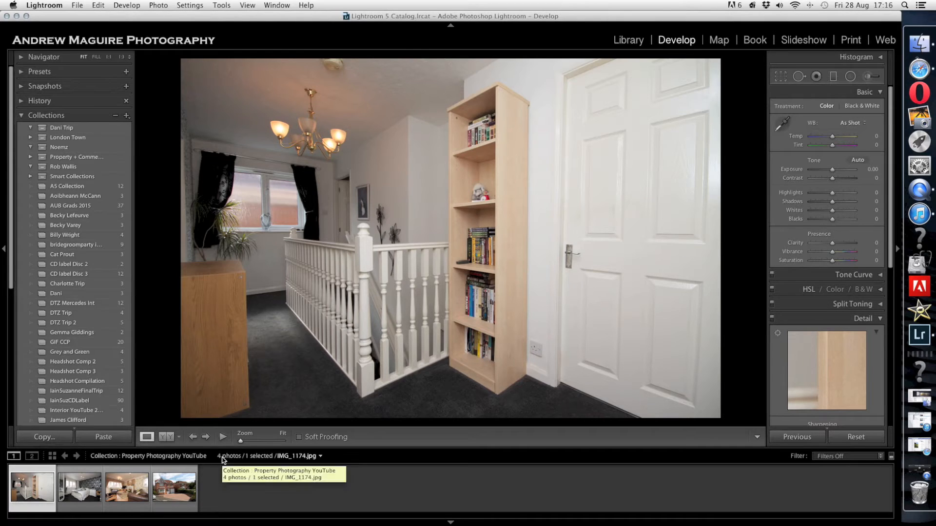
# - Set Lens Corrections Manual Vertical to +9 to fix the landing photo's leaning verticals
pyautogui.click(781, 76)
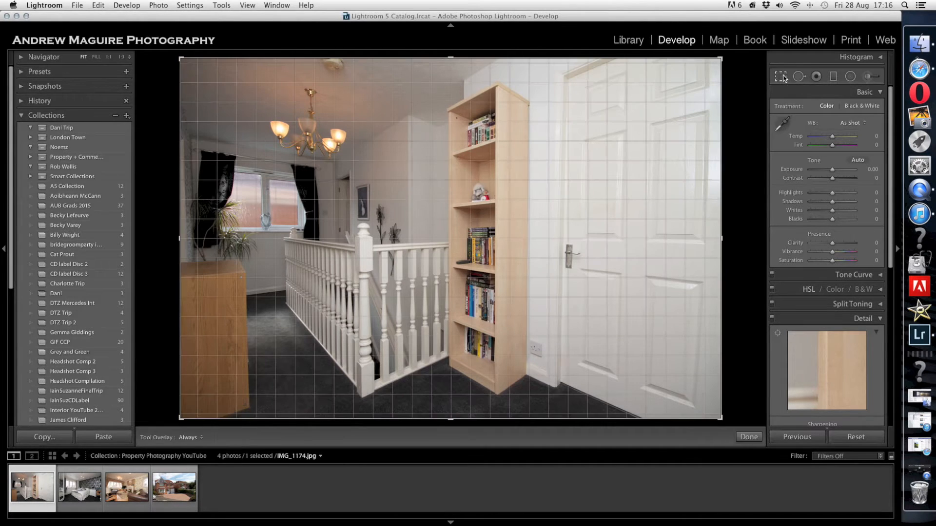
pyautogui.click(780, 77)
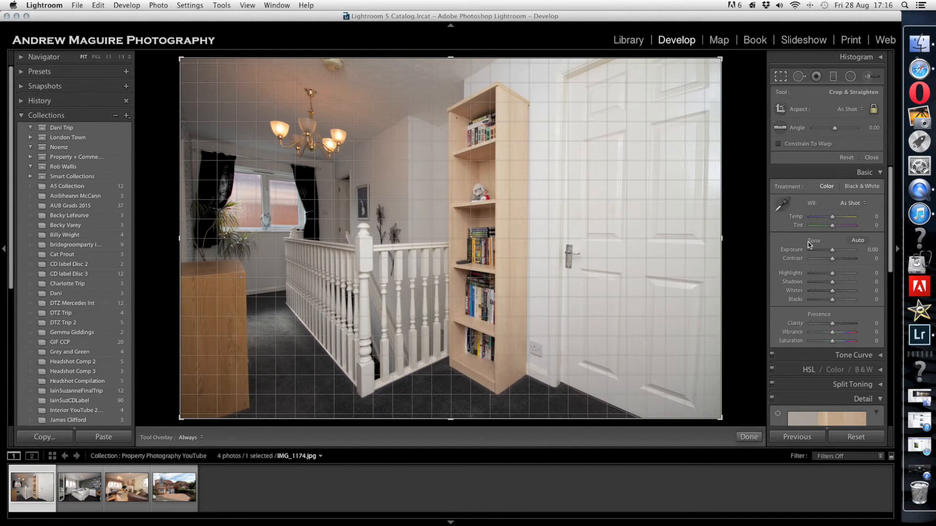
pyautogui.click(747, 436)
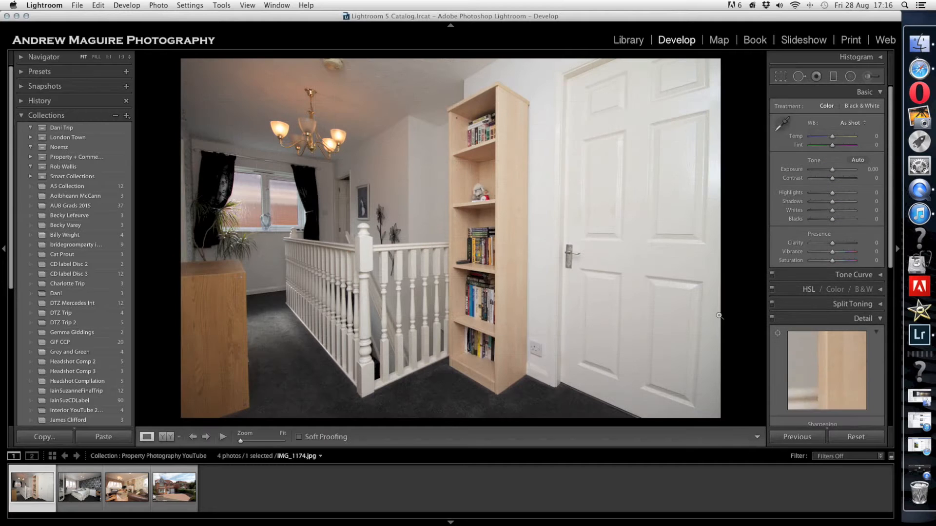
pyautogui.scroll(-3)
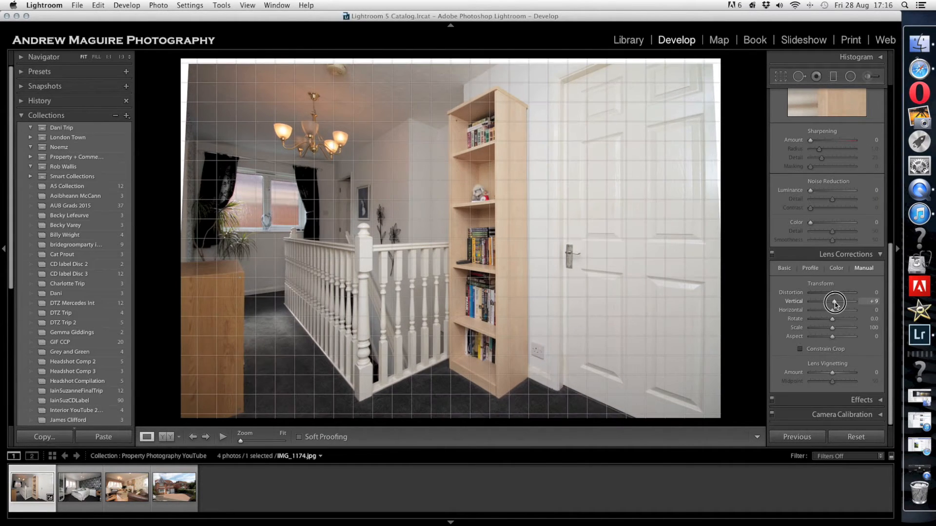
pyautogui.click(780, 76)
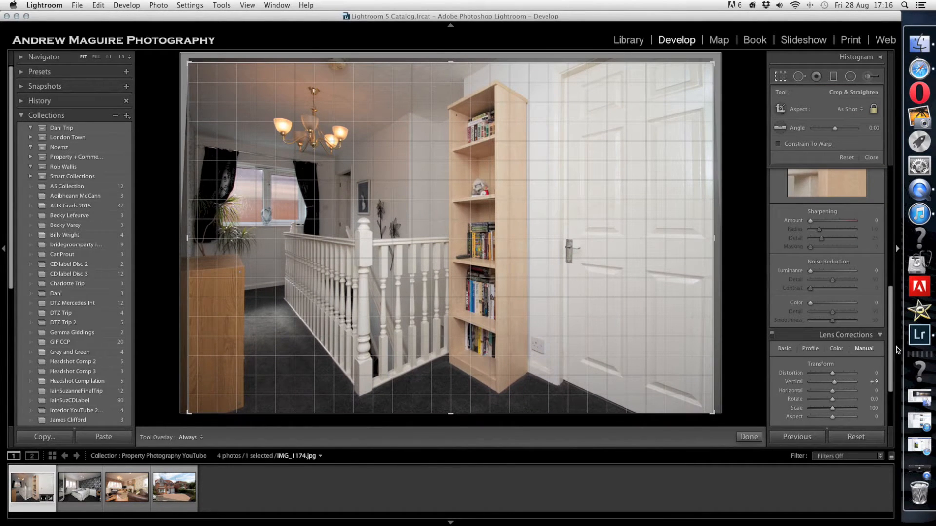
# - Enable Canon lens profile corrections and slightly adjust the crop angle to straighten
pyautogui.click(810, 348)
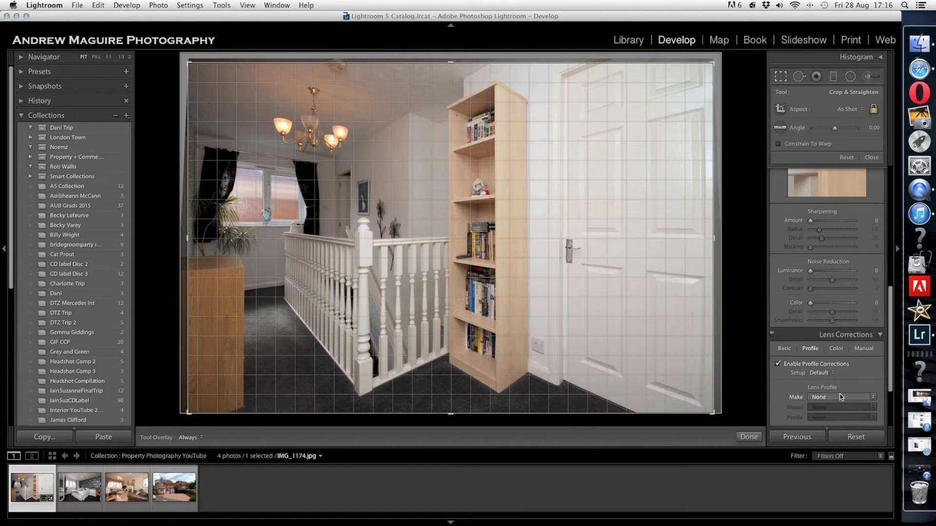
pyautogui.click(842, 397)
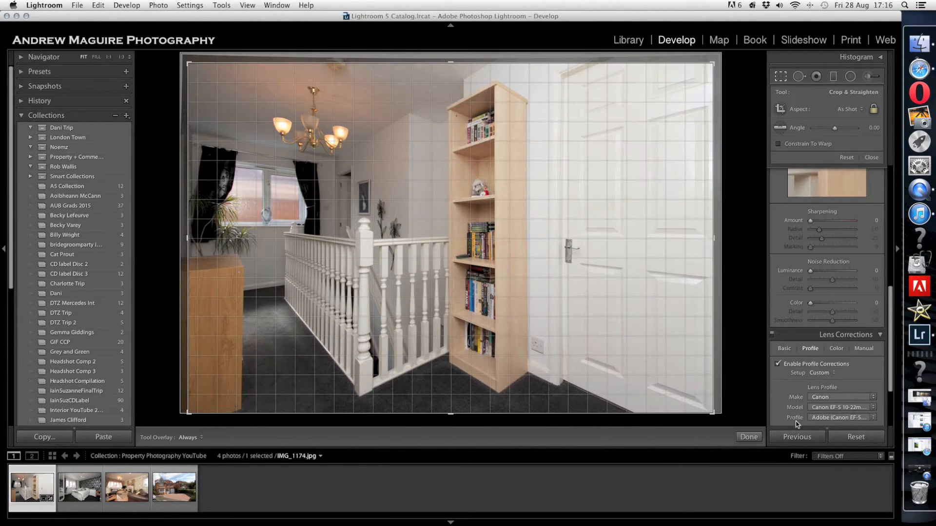
pyautogui.click(748, 436)
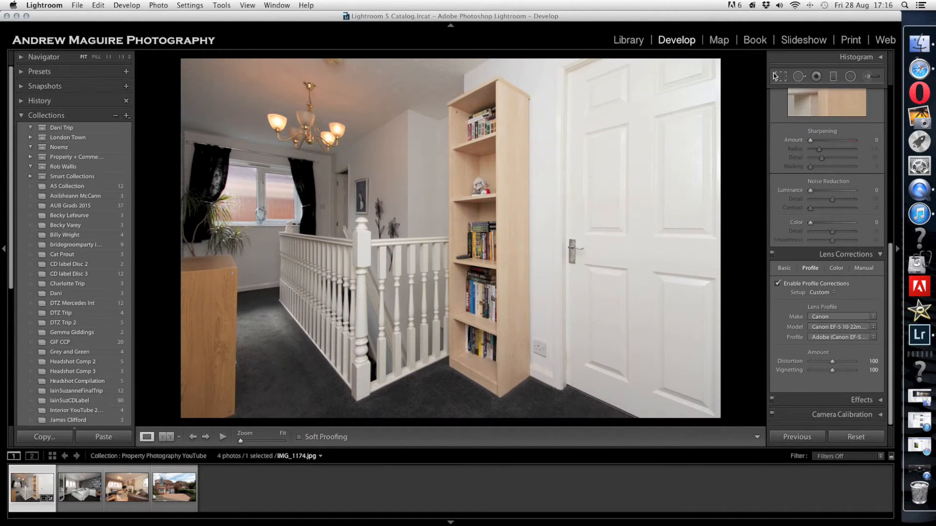
pyautogui.click(779, 76)
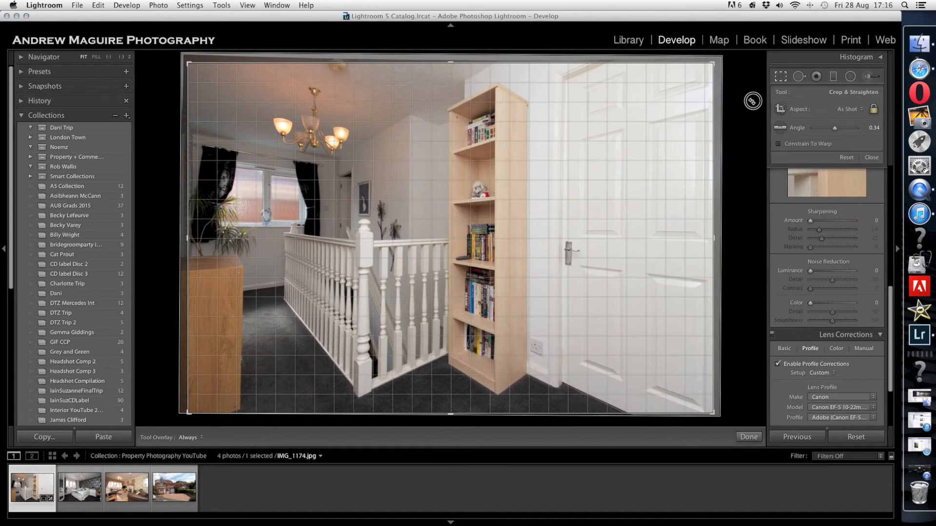
pyautogui.click(747, 436)
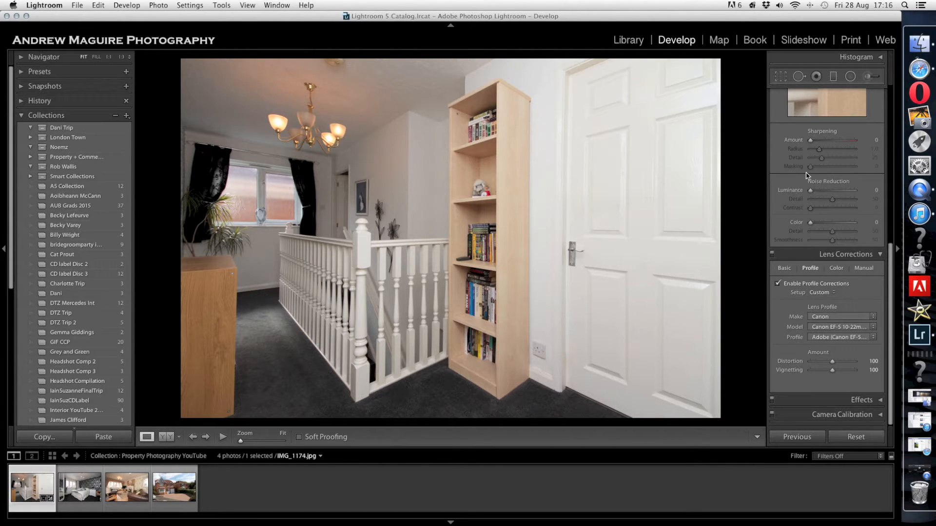
# - Set Exposure +0.45, Highlights -65, Shadows +62, Whites -23, Blacks -15, Clarity +6, Vibrance +53, Saturation -9, Sharpening 127
pyautogui.click(865, 91)
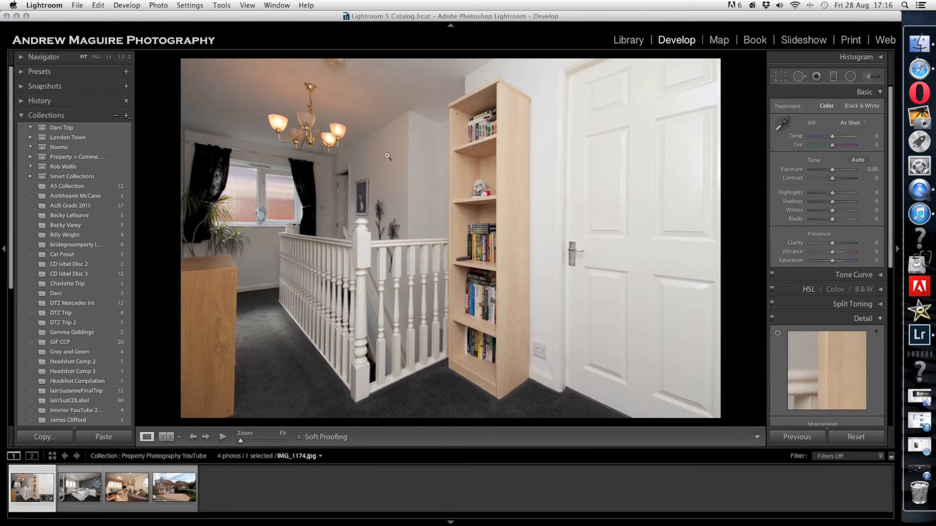
pyautogui.moveTo(314, 133)
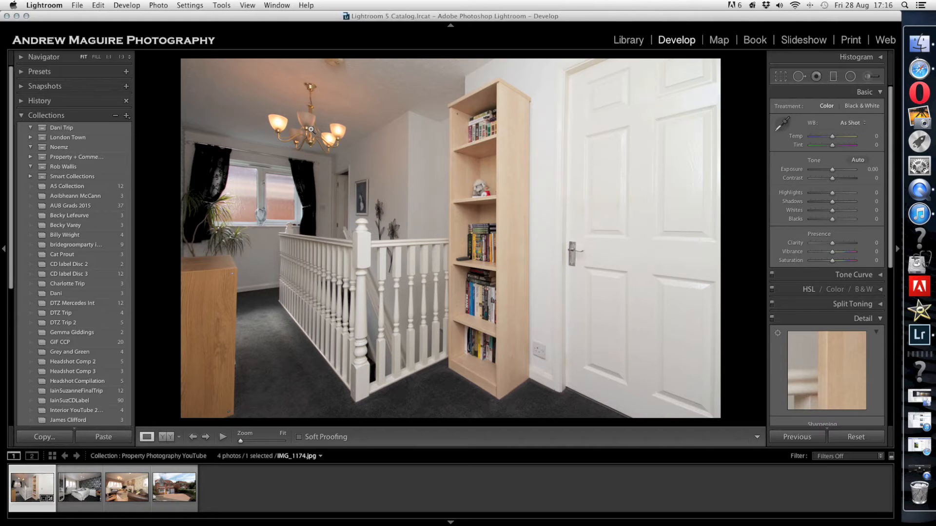
pyautogui.moveTo(438, 231)
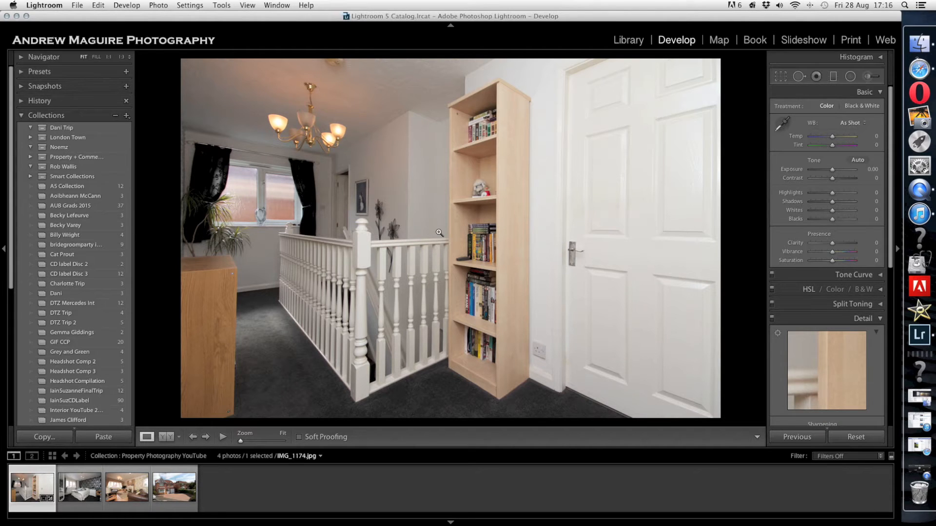
pyautogui.moveTo(434, 230)
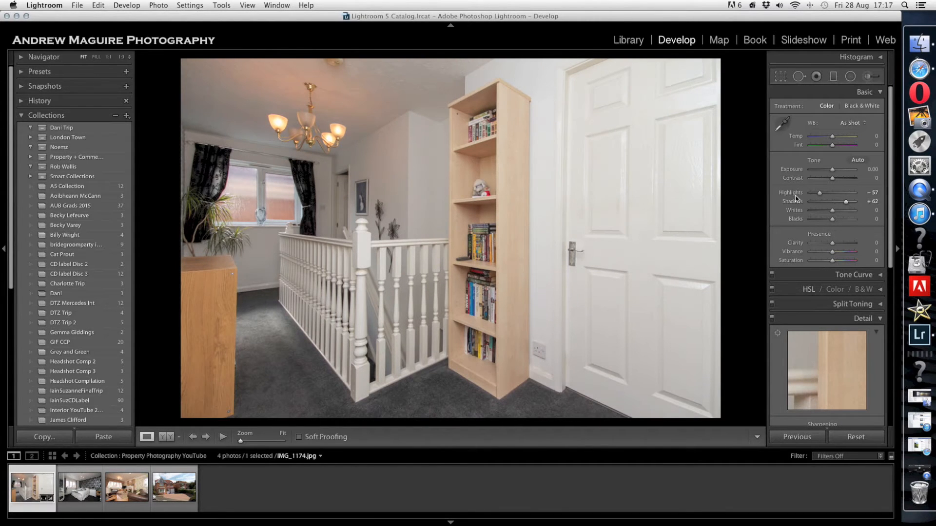
pyautogui.moveTo(602, 258)
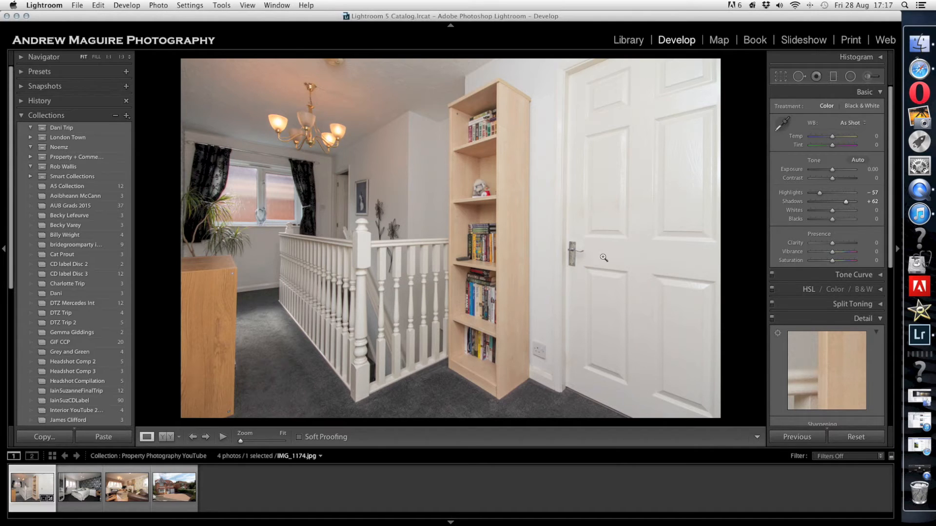
pyautogui.moveTo(643, 260)
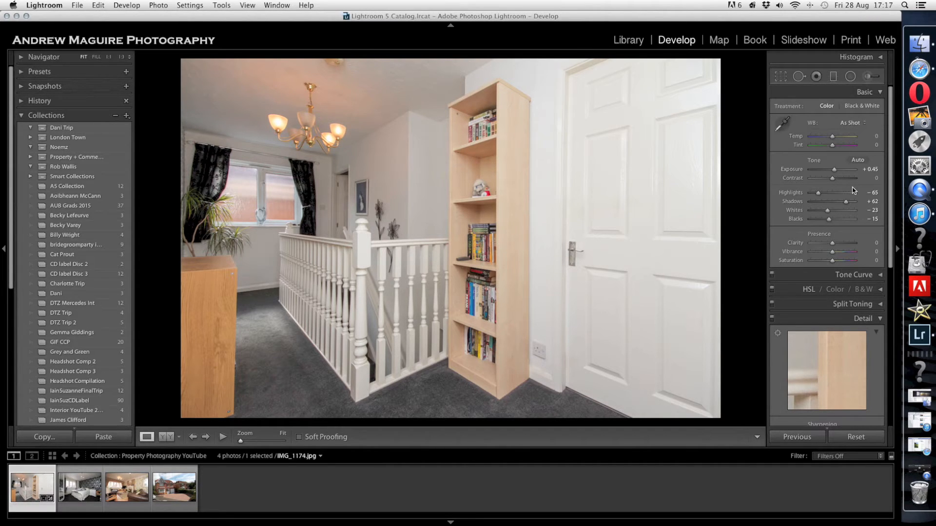
pyautogui.moveTo(386, 186)
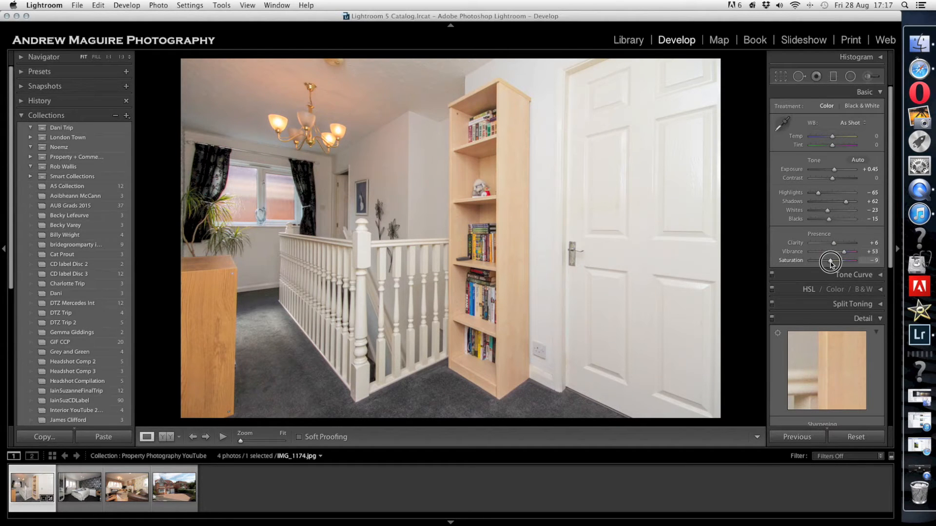
pyautogui.scroll(-3)
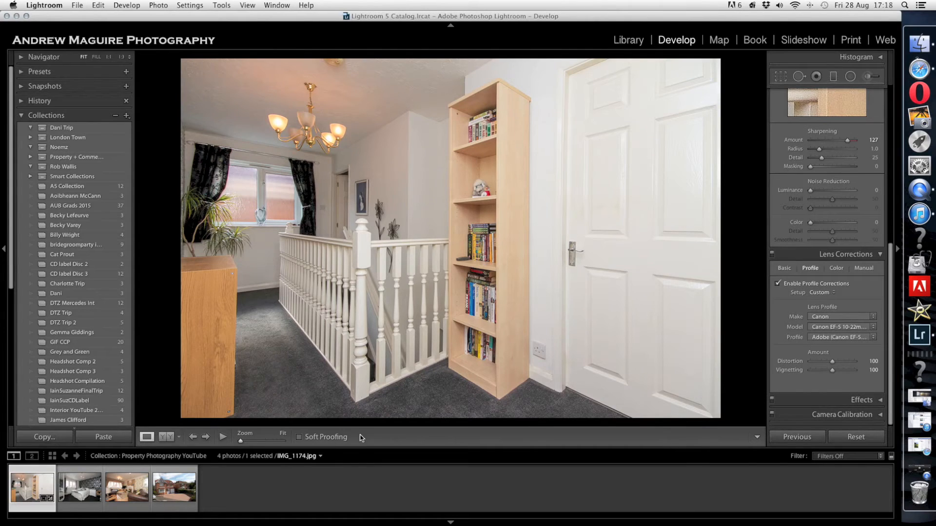
# - Select IMG_1176, enable Canon lens profile corrections and set Manual Vertical to +2
pyautogui.click(79, 488)
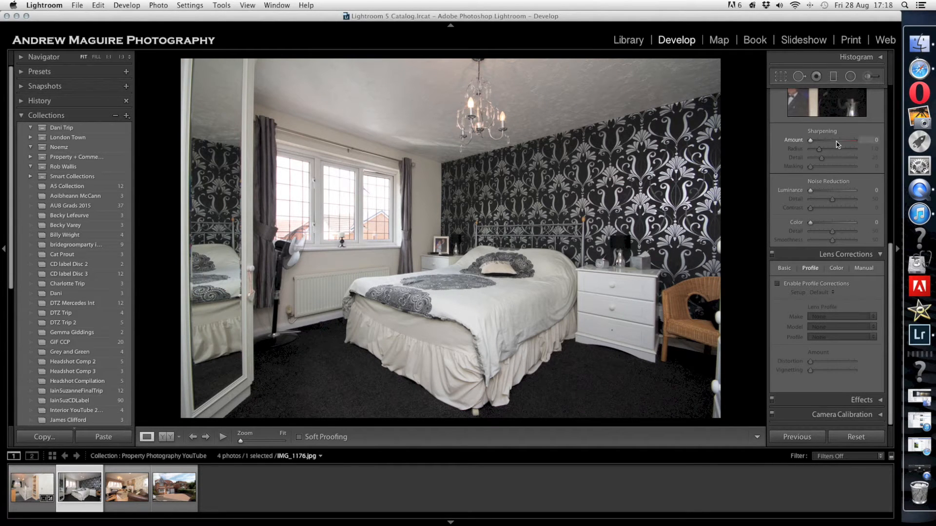
pyautogui.click(863, 268)
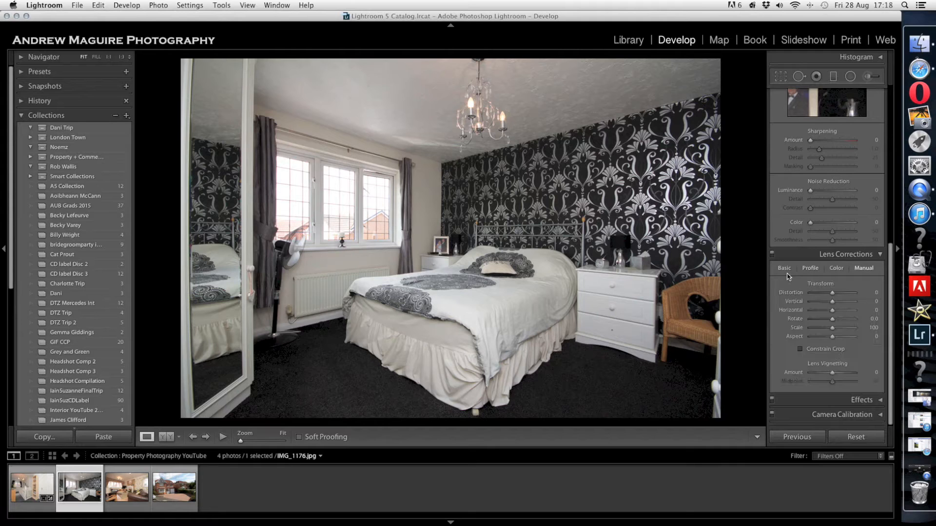
pyautogui.click(810, 268)
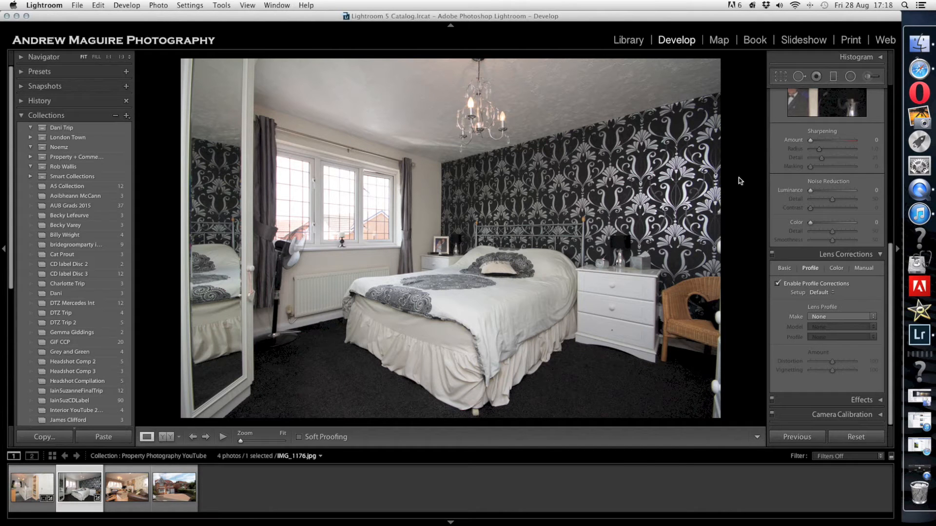
pyautogui.moveTo(808, 262)
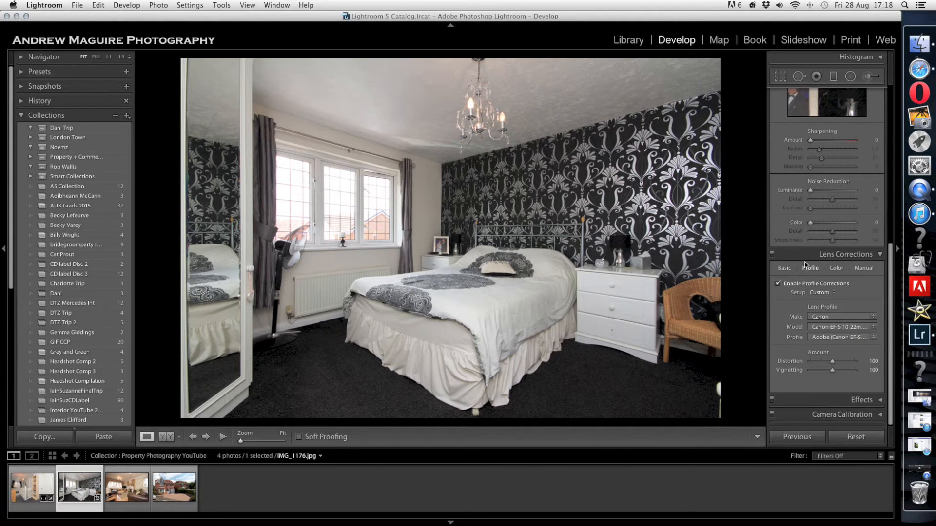
pyautogui.click(864, 268)
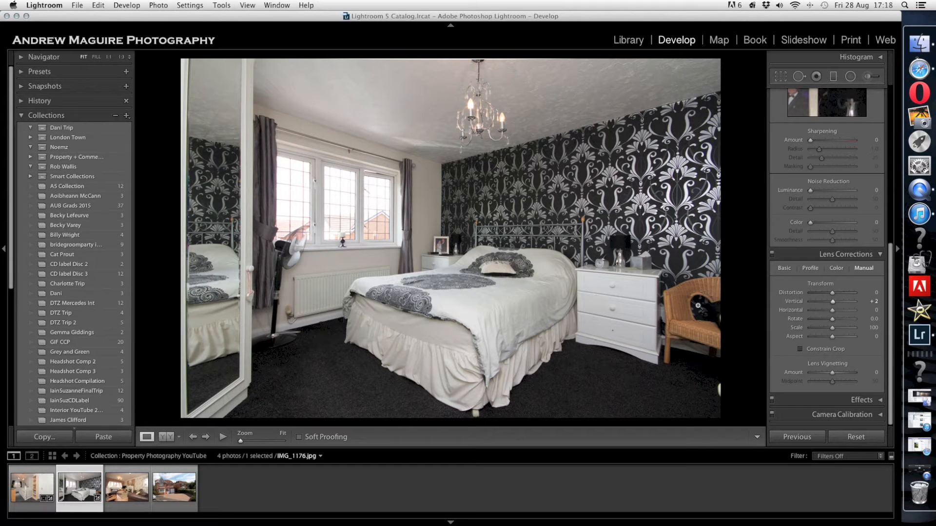
pyautogui.click(809, 268)
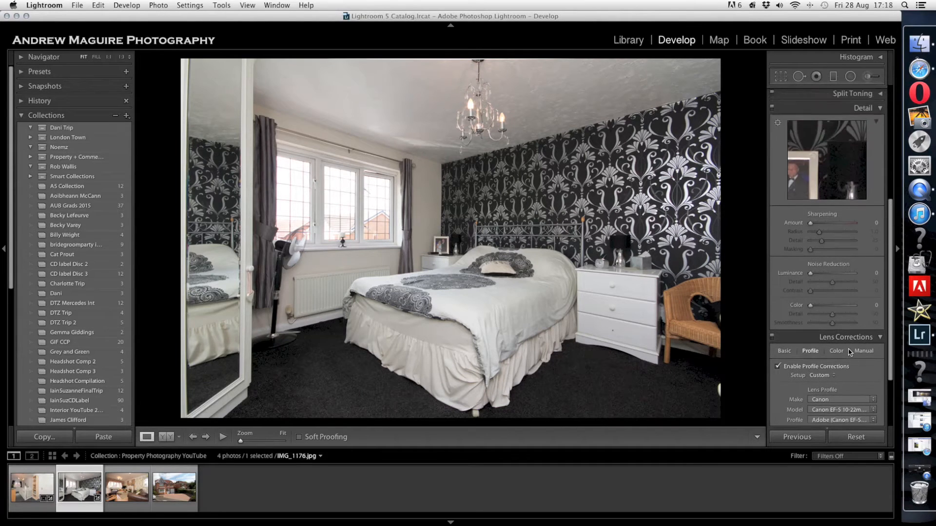
# - Set the bedroom photo's Sharpening Amount to 126, Clarity +13 and Vibrance +36
pyautogui.scroll(-3)
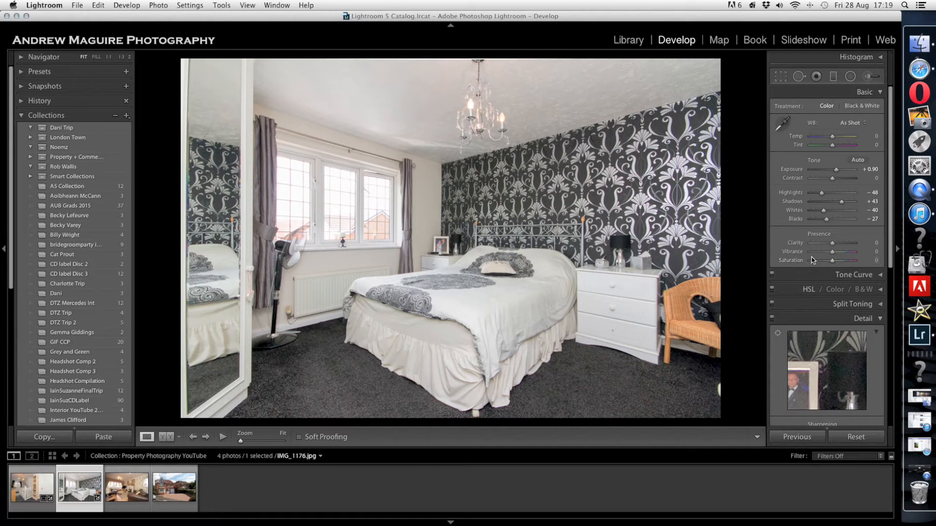
pyautogui.scroll(-3)
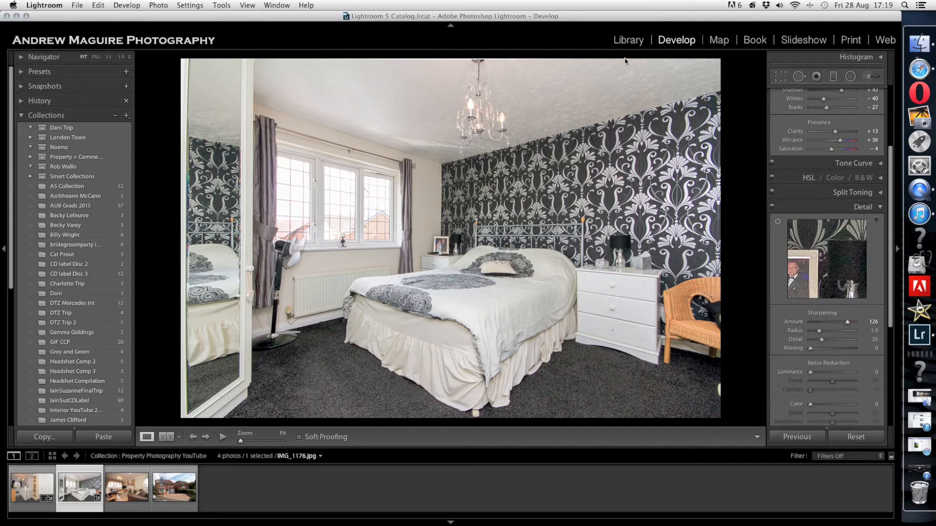
# - Select the living room thumbnail in Library and bring it into Develop
pyautogui.click(628, 39)
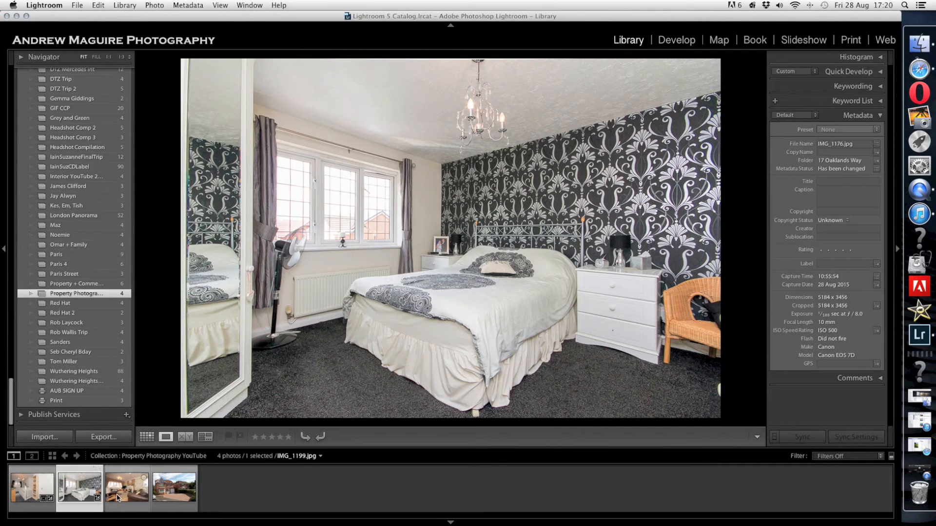
pyautogui.click(126, 488)
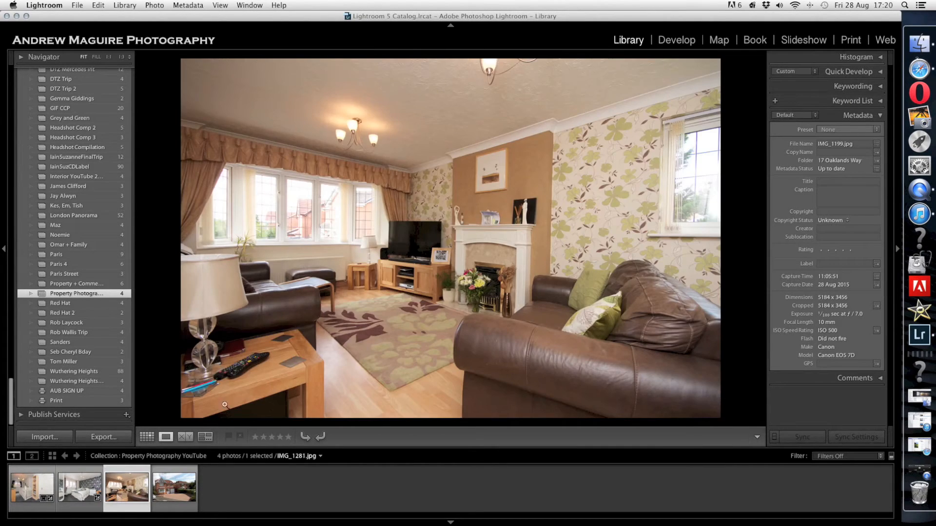
pyautogui.click(676, 40)
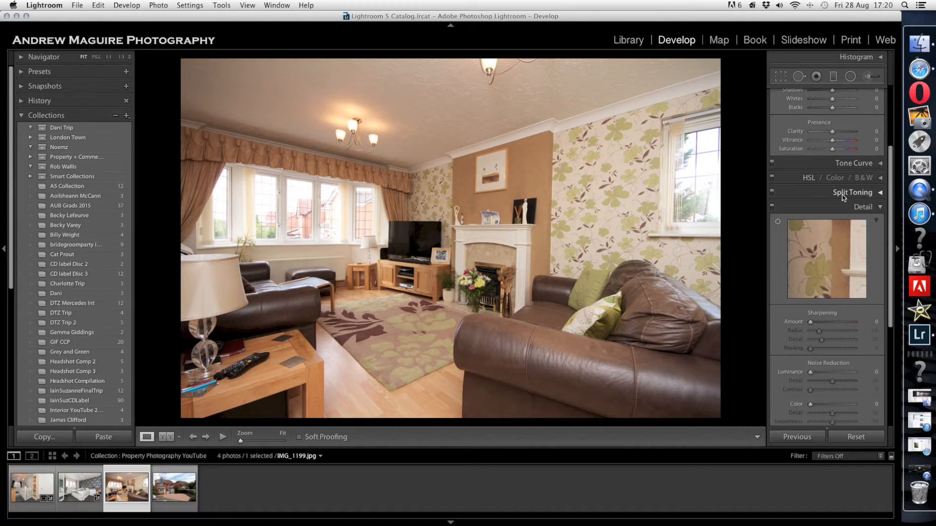
pyautogui.moveTo(824, 208)
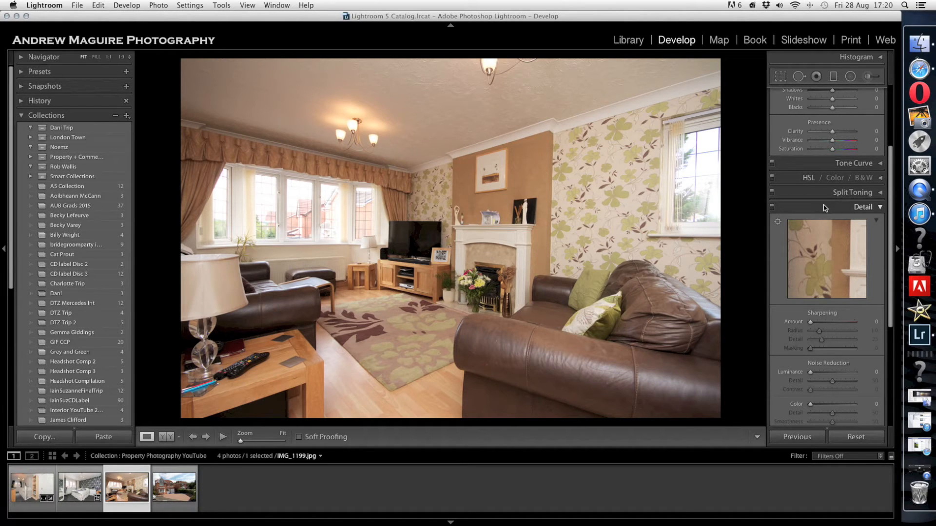
# - Enable Lens Corrections Profile Corrections with Canon as the lens make
pyautogui.click(864, 113)
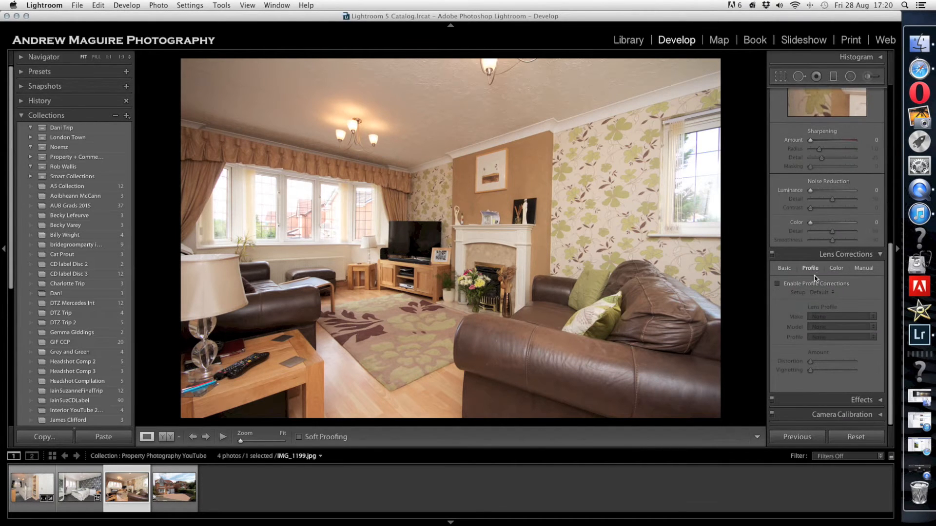
pyautogui.click(842, 316)
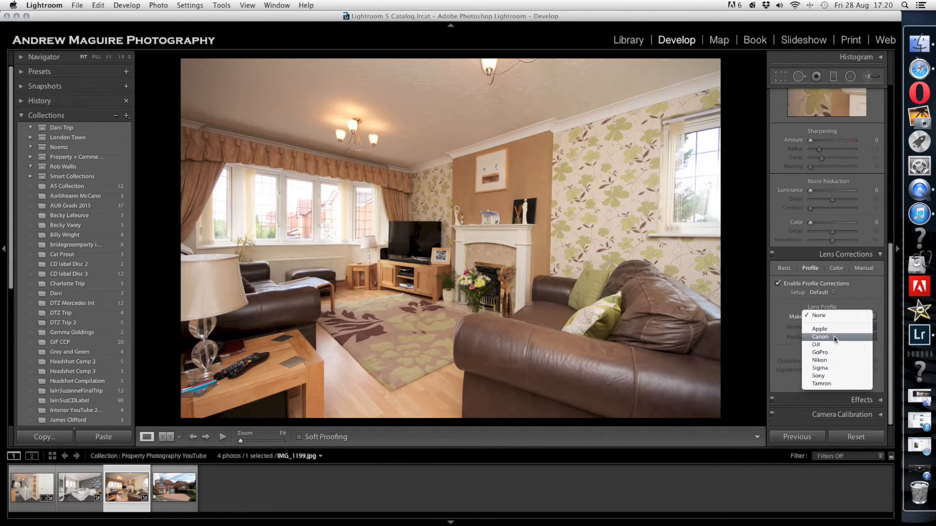
pyautogui.click(821, 336)
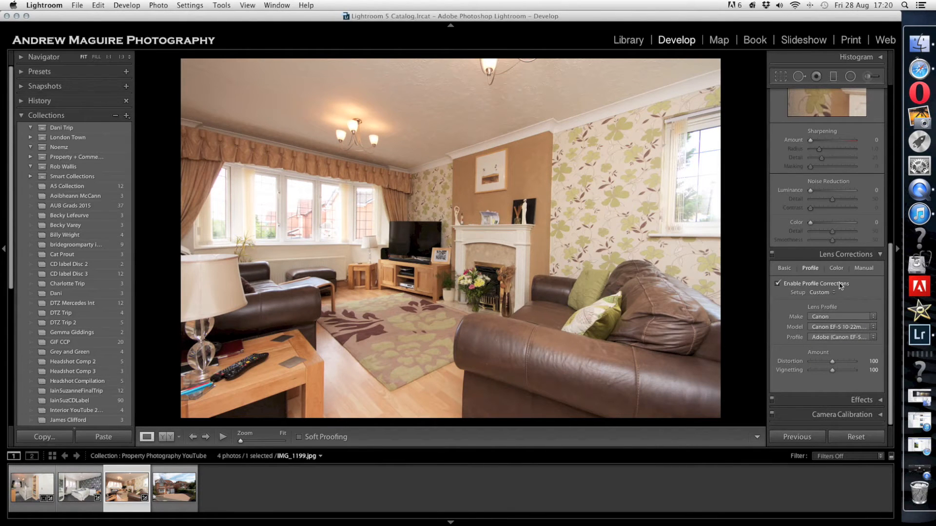
pyautogui.click(862, 268)
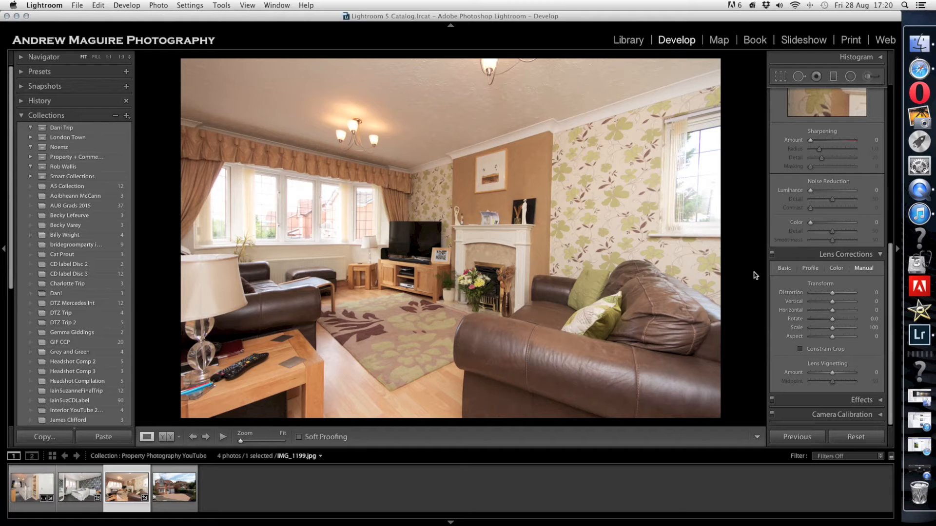
pyautogui.click(809, 268)
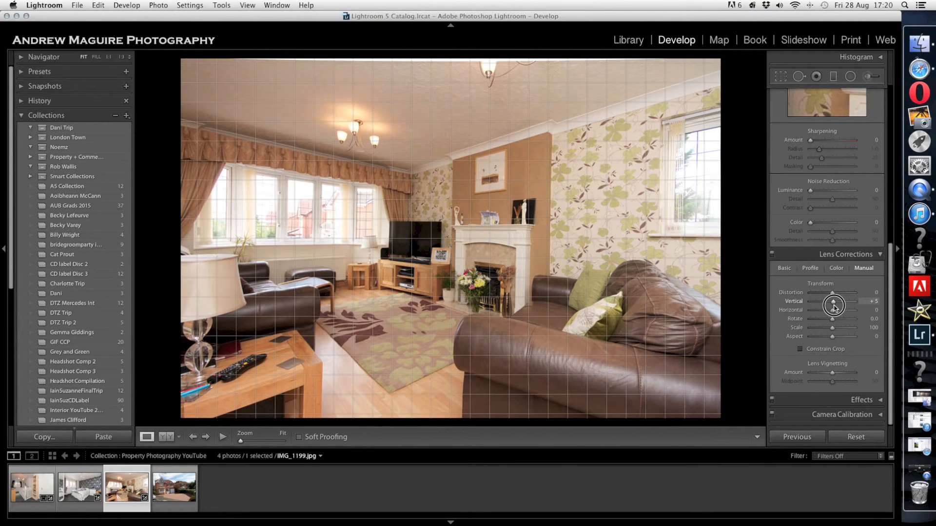
# - Set Manual Vertical to +5 and straighten the living room with a -1.19 crop angle
pyautogui.click(780, 77)
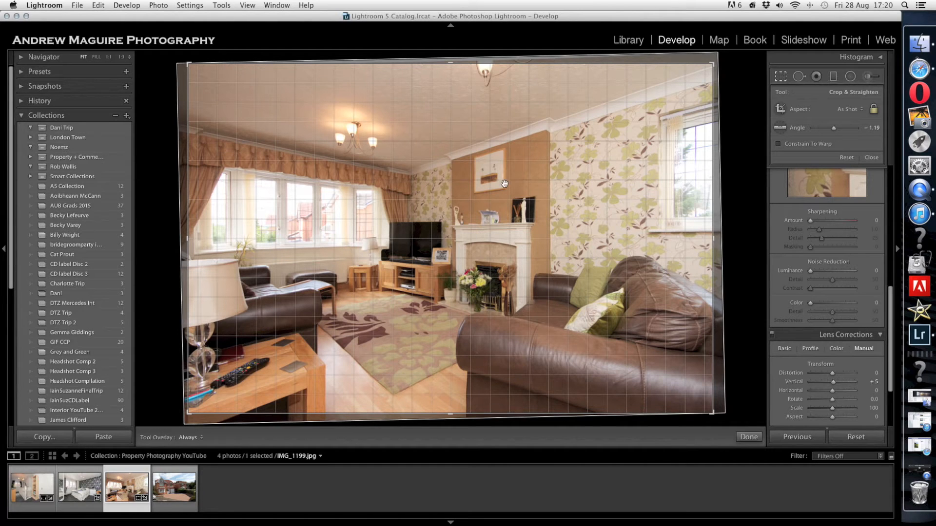
pyautogui.moveTo(452, 248)
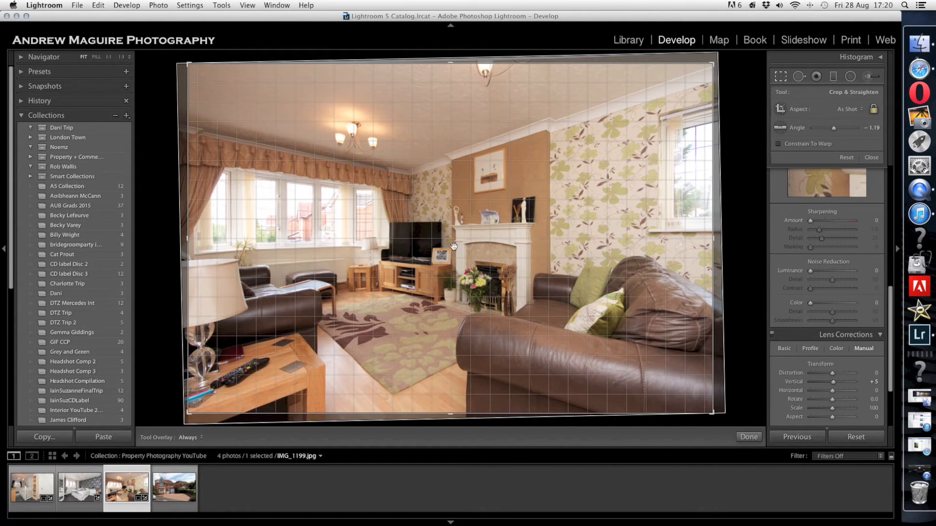
pyautogui.moveTo(467, 228)
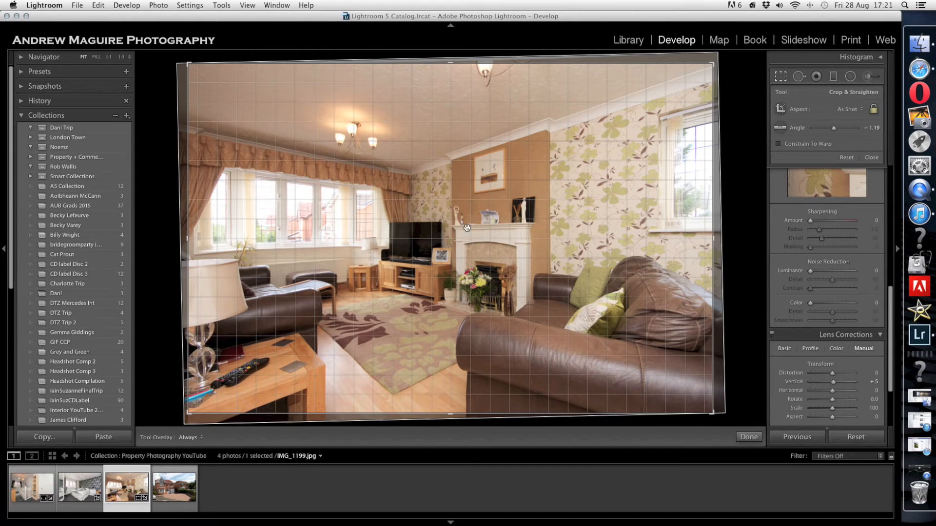
pyautogui.moveTo(790, 312)
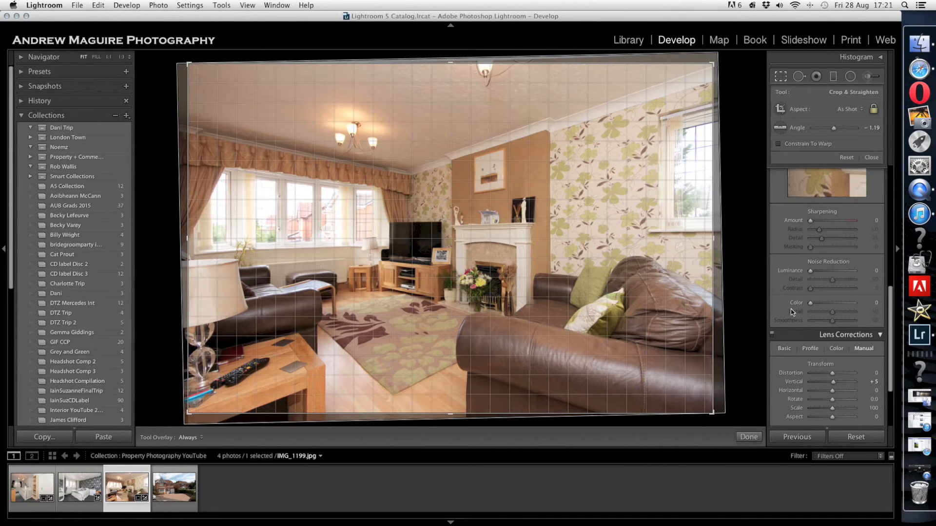
# - Apply the crop and set Exposure +0.30, Highlights -72, Shadows +64, Whites -25, Blacks -30, Vibrance +42, Saturation -11
pyautogui.click(810, 269)
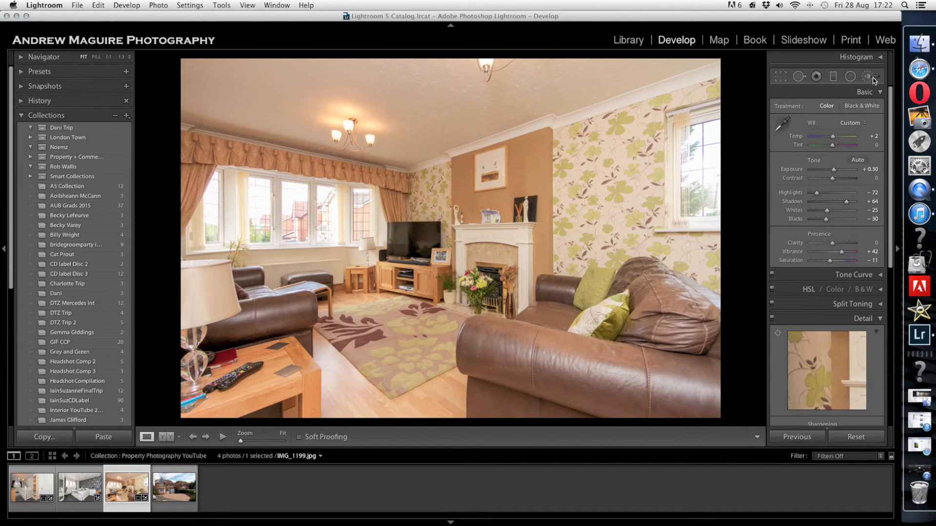
# - Paint an Adjustment Brush with Exposure 0.86 over the room's dark areas
pyautogui.click(869, 77)
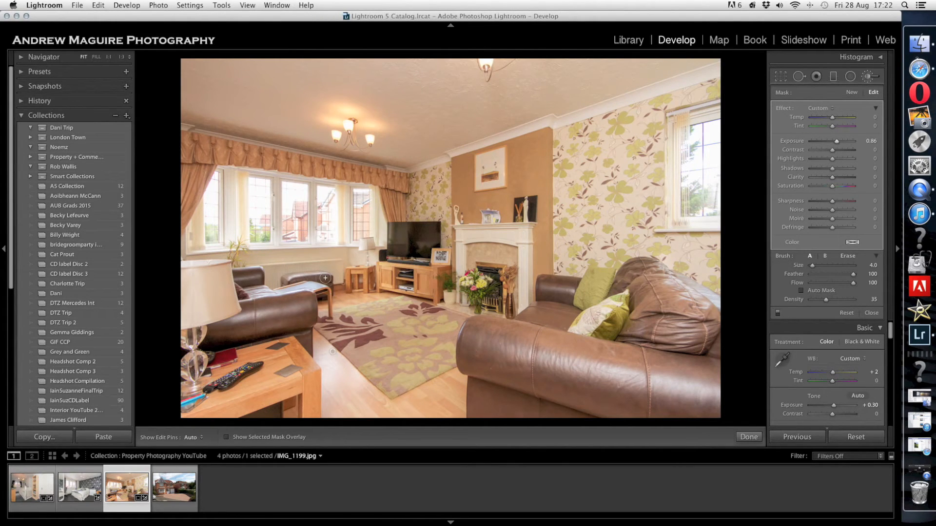
pyautogui.moveTo(195, 280)
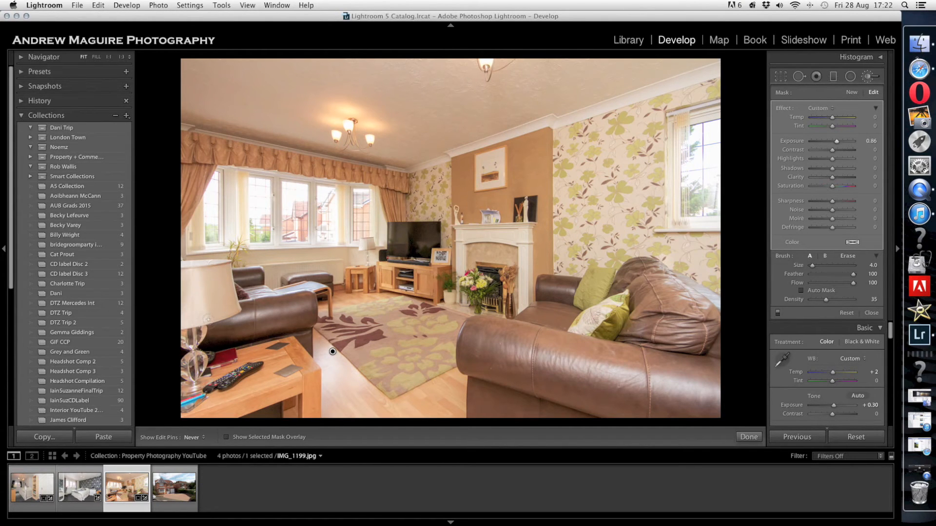
pyautogui.click(193, 439)
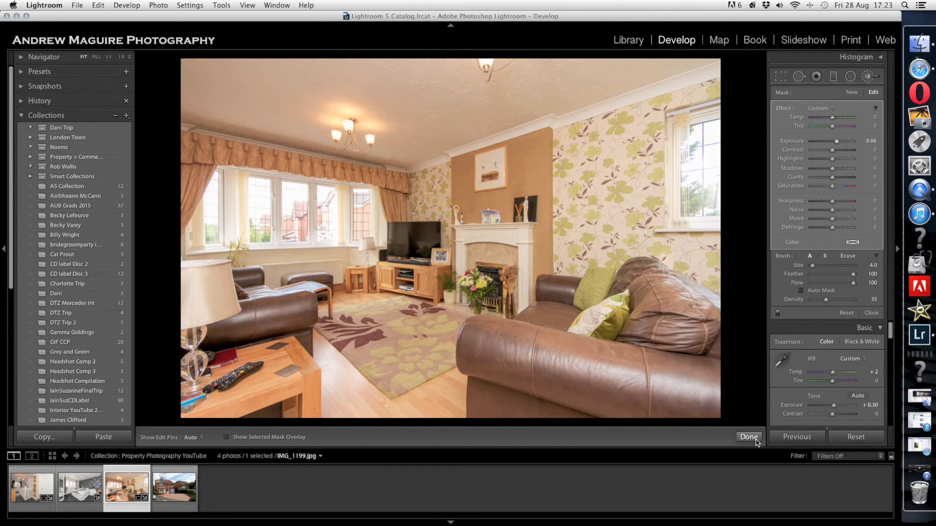
# - Check the brush mask over the sofas, chair and floor and set its Clarity to -100
pyautogui.click(749, 437)
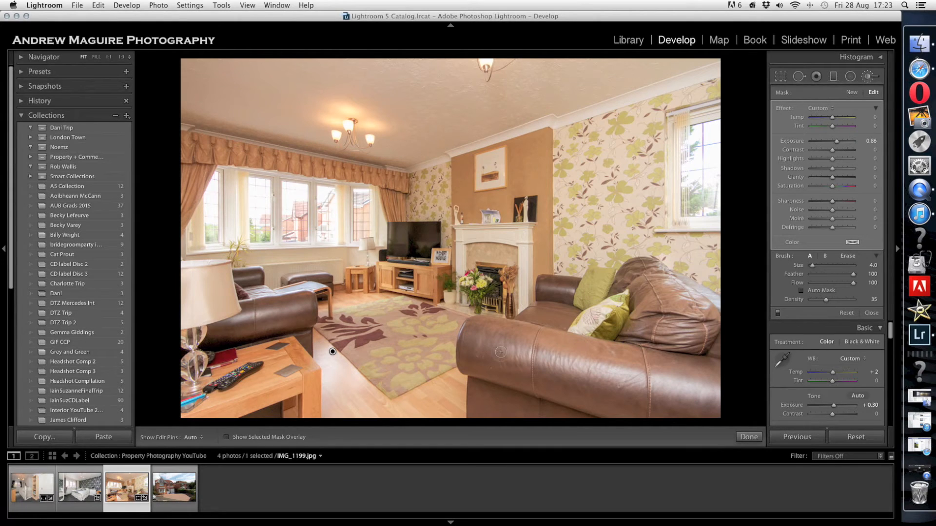
pyautogui.click(226, 438)
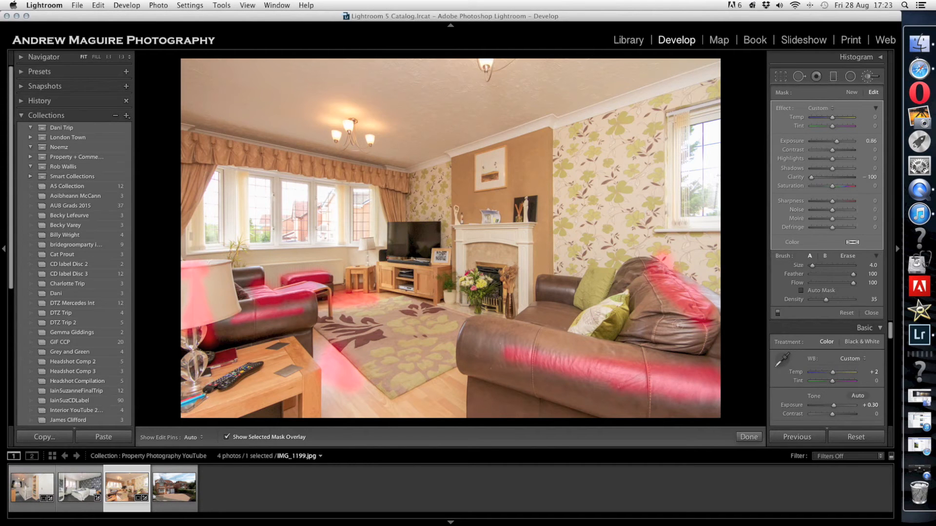
pyautogui.click(226, 436)
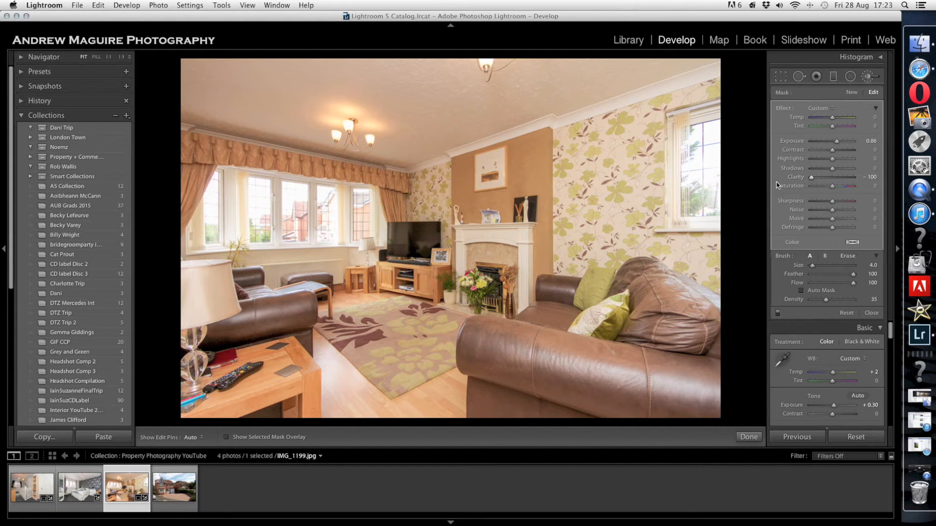
pyautogui.click(332, 351)
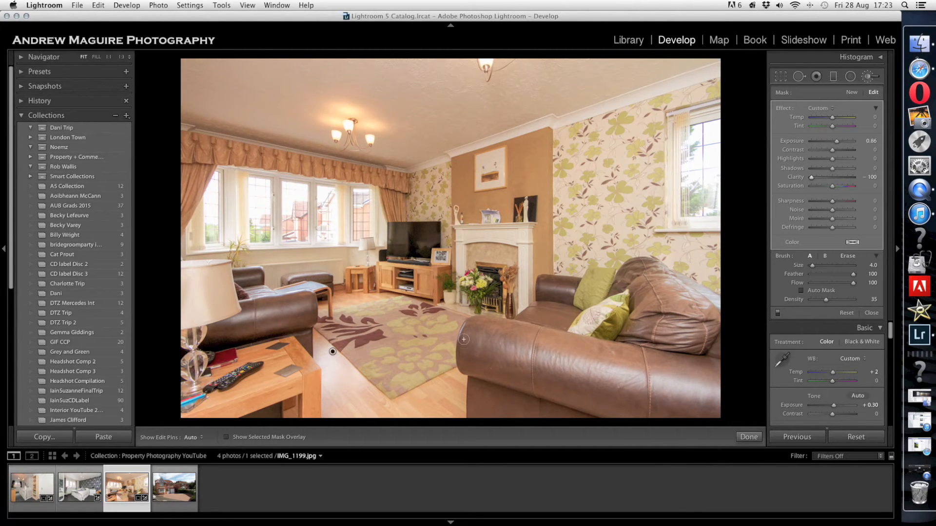
pyautogui.click(749, 437)
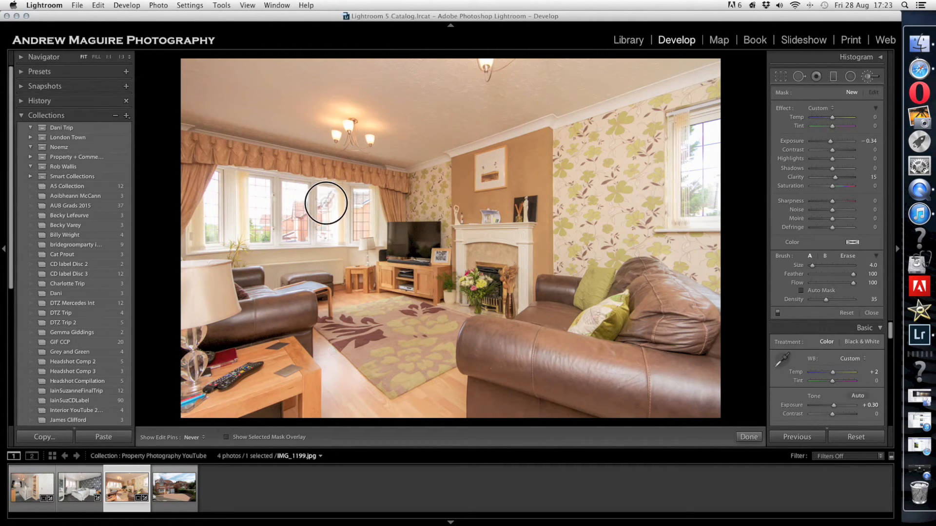
pyautogui.moveTo(322, 222)
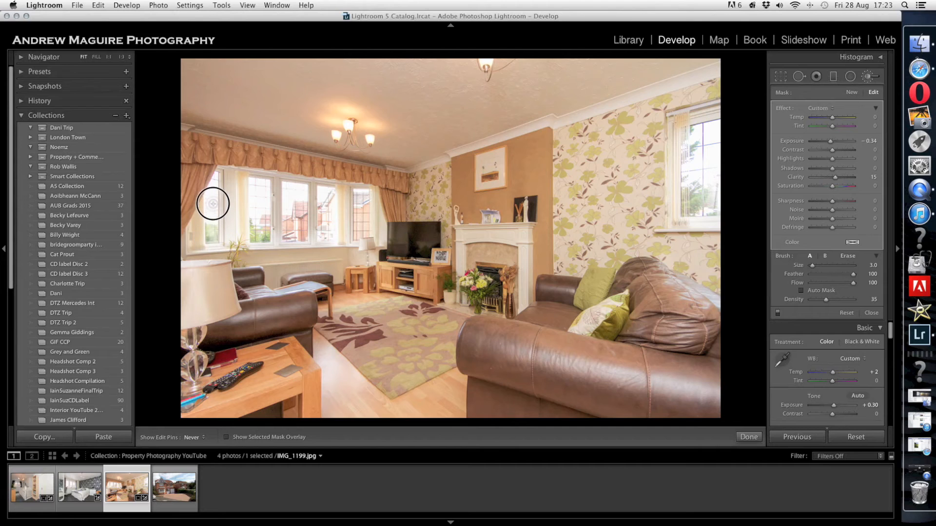
pyautogui.moveTo(359, 194)
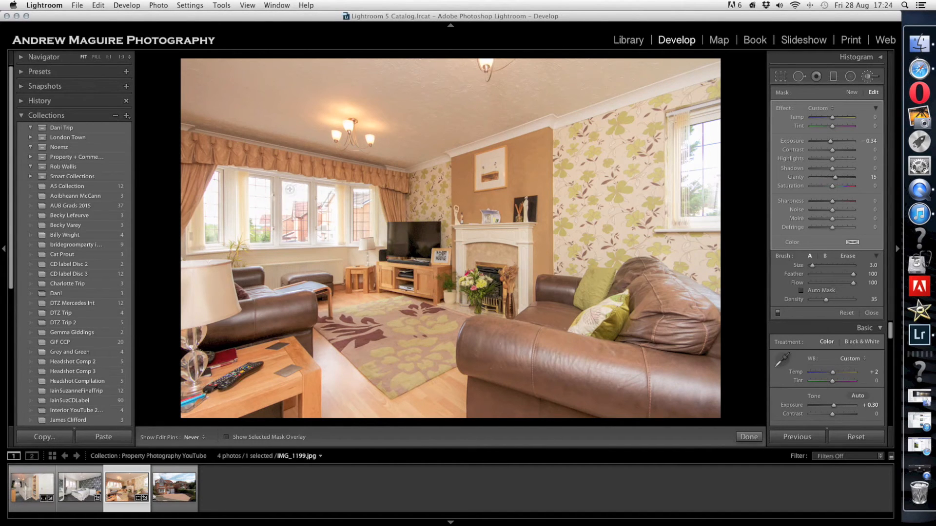
pyautogui.moveTo(257, 228)
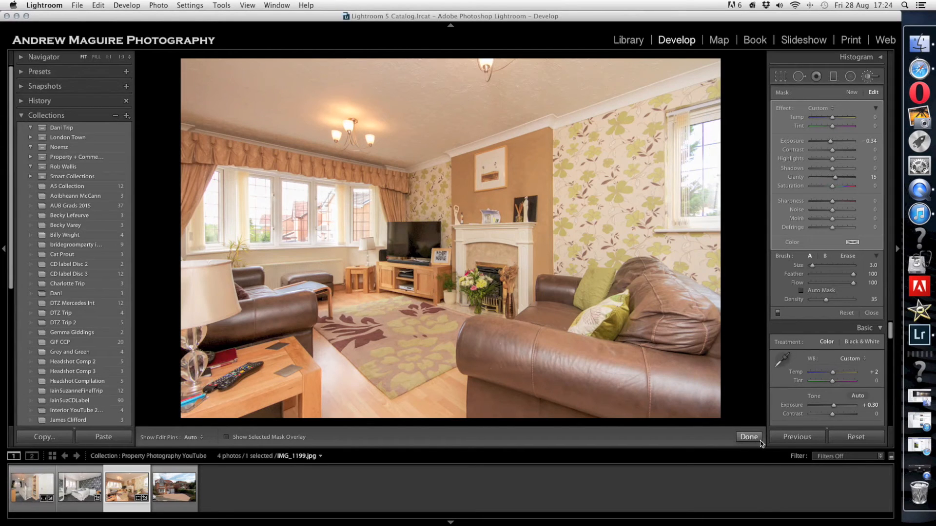
# - Finish the brush adjustments and open the IMG_1281 house exterior photo from the filmstrip
pyautogui.click(748, 437)
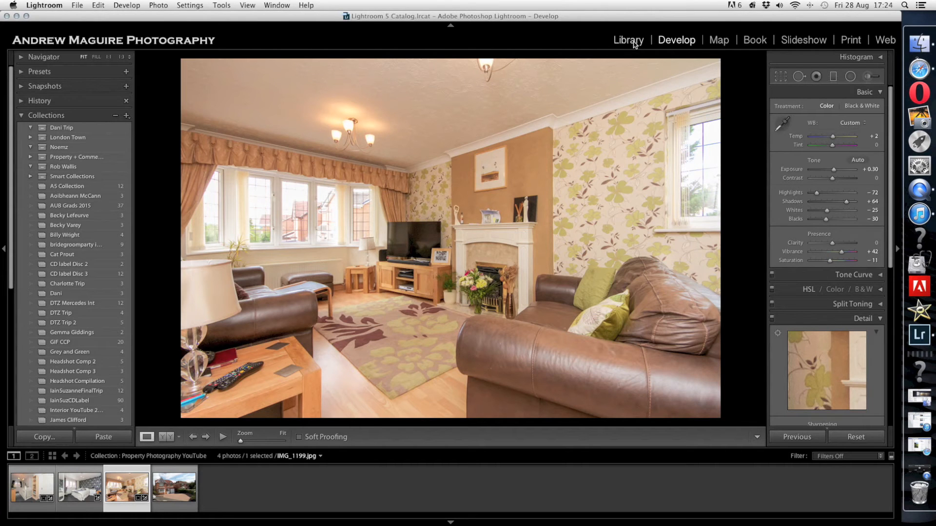
pyautogui.moveTo(206, 474)
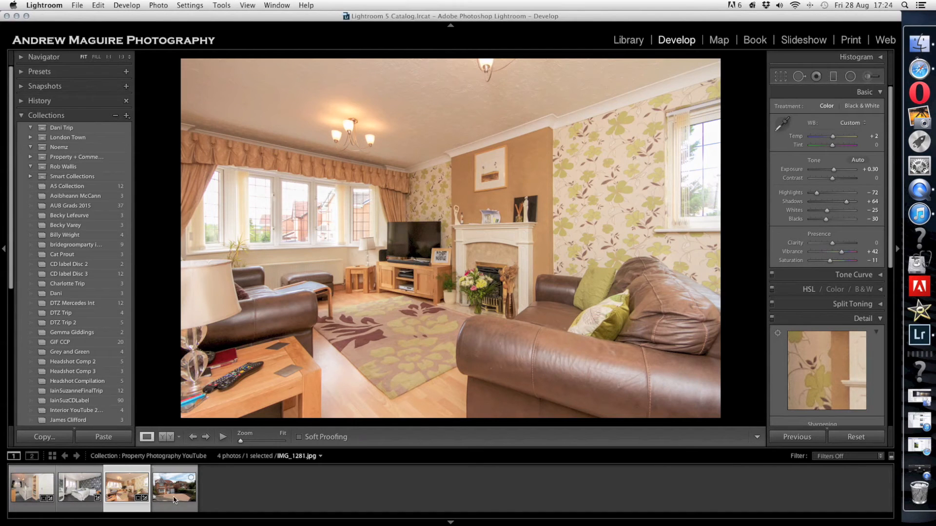
pyautogui.click(174, 489)
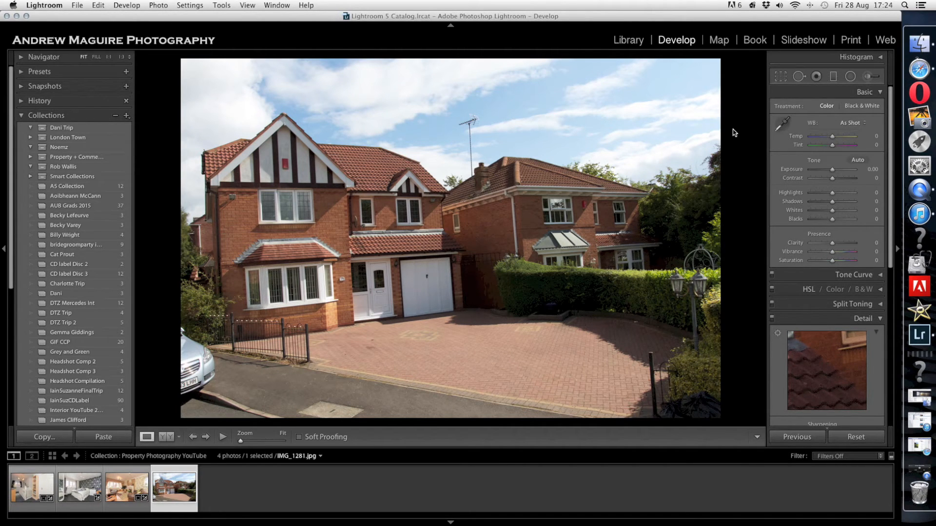
# - Straighten the house photo to an angle of about 2.91° and crop the tilted edges
pyautogui.click(779, 76)
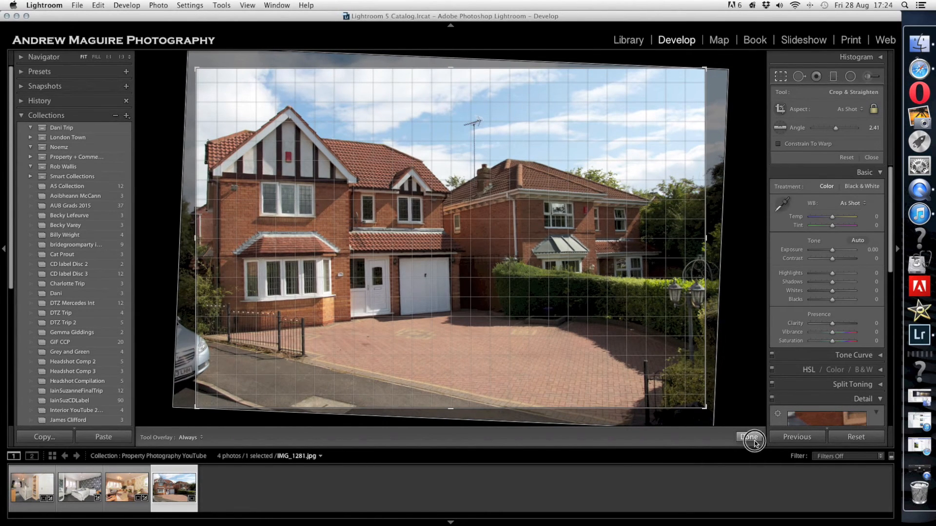
pyautogui.click(749, 437)
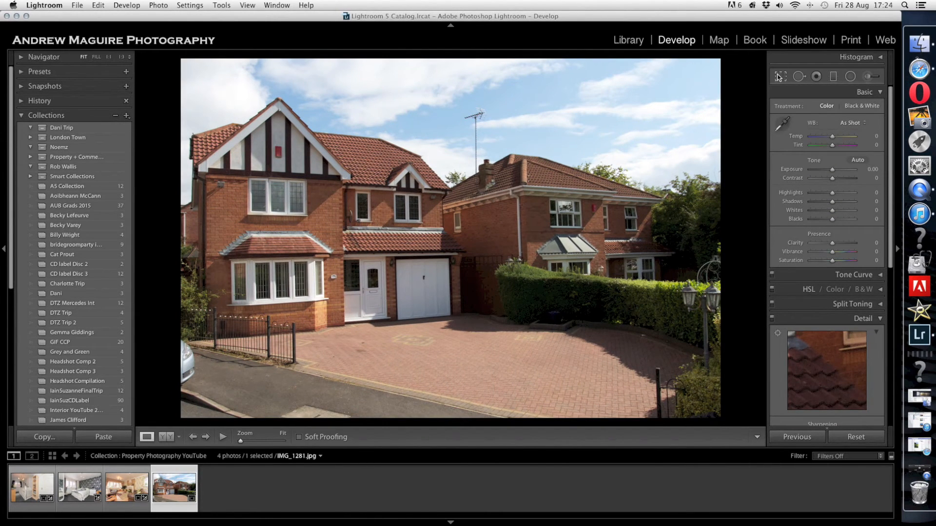
pyautogui.click(779, 77)
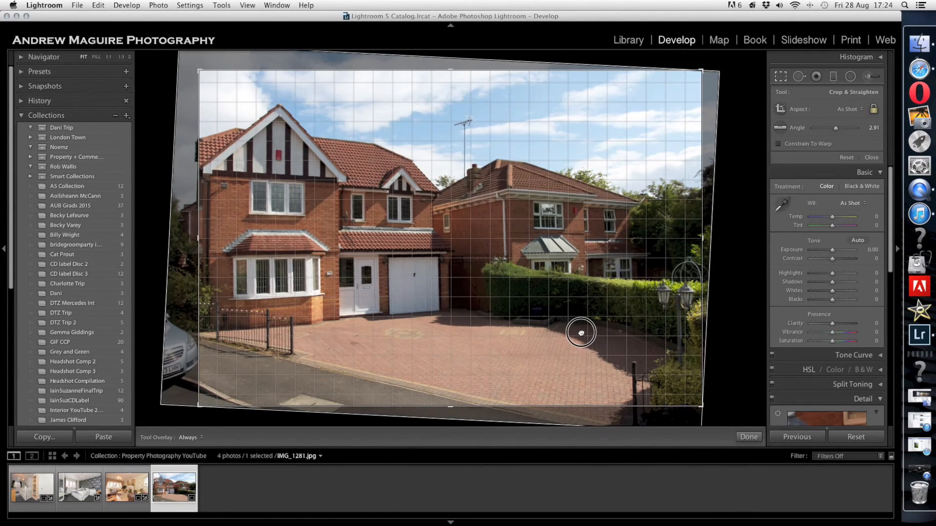
pyautogui.moveTo(556, 362)
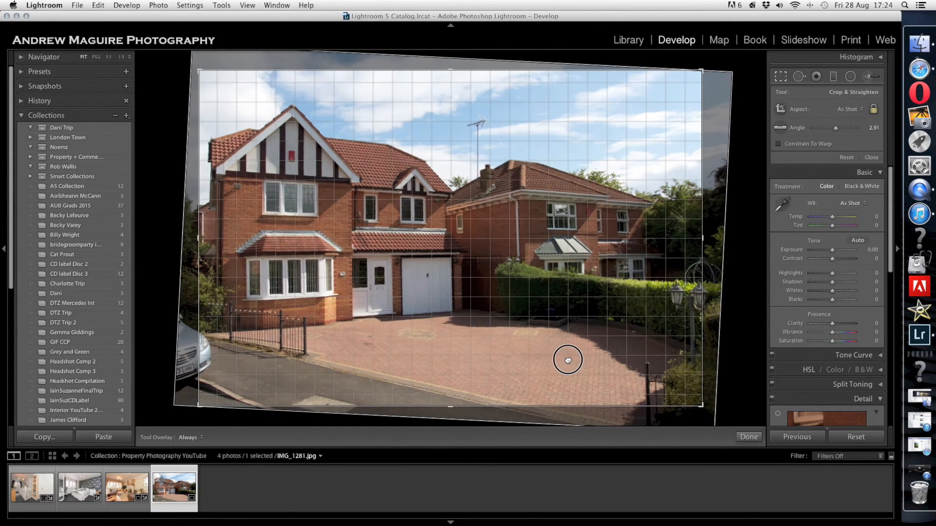
pyautogui.click(748, 436)
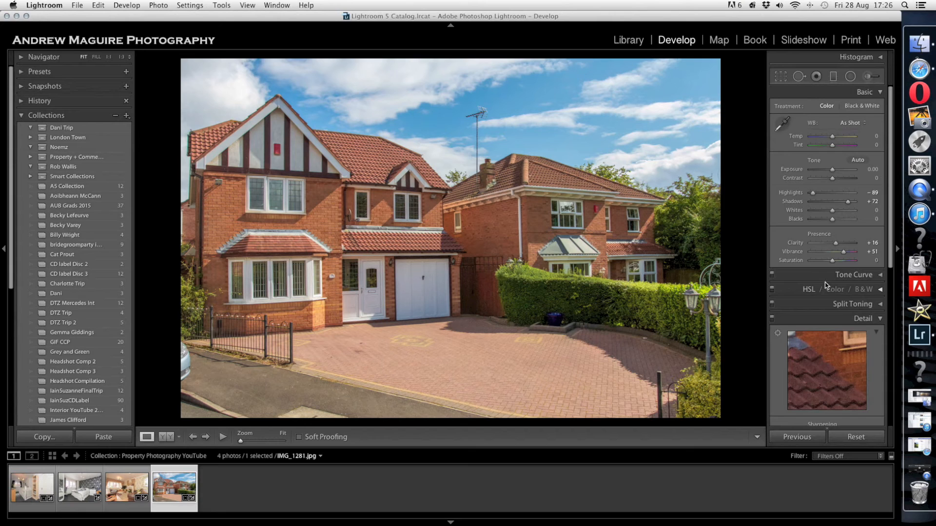
# - Scroll the right panel after setting Highlights -89, Shadows +72, Clarity +25, Vibrance +51
pyautogui.scroll(-3)
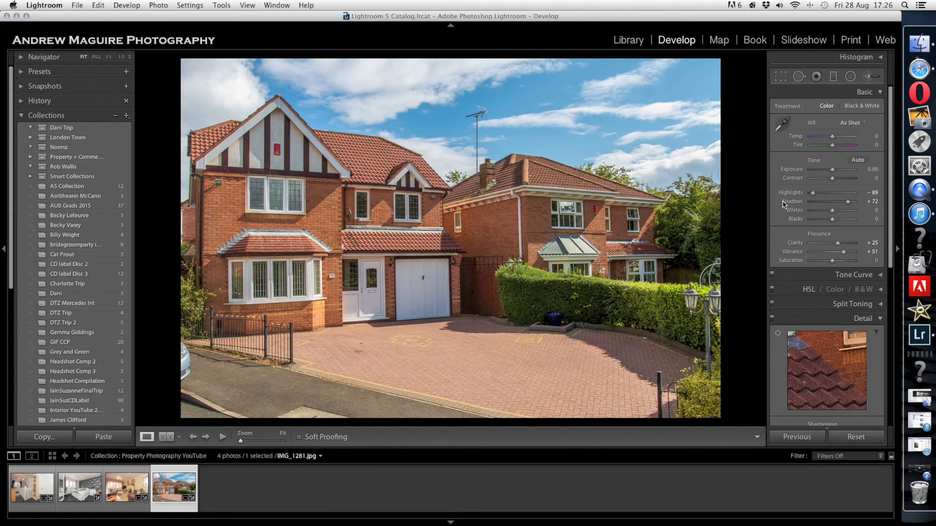
pyautogui.moveTo(753, 221)
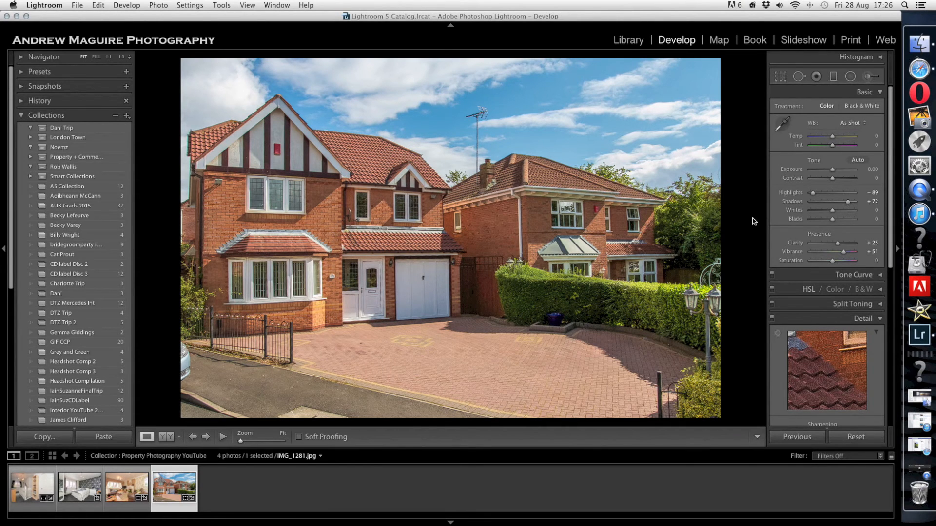
pyautogui.moveTo(438, 325)
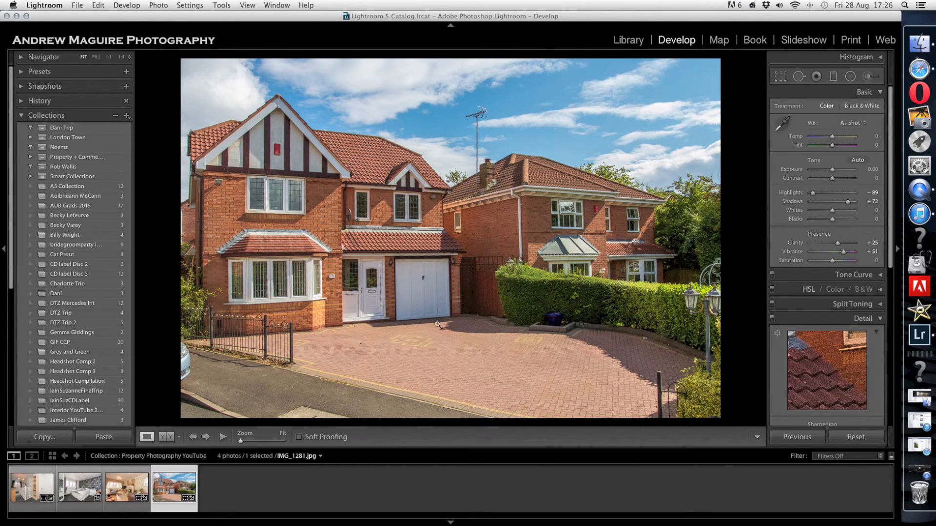
pyautogui.moveTo(296, 338)
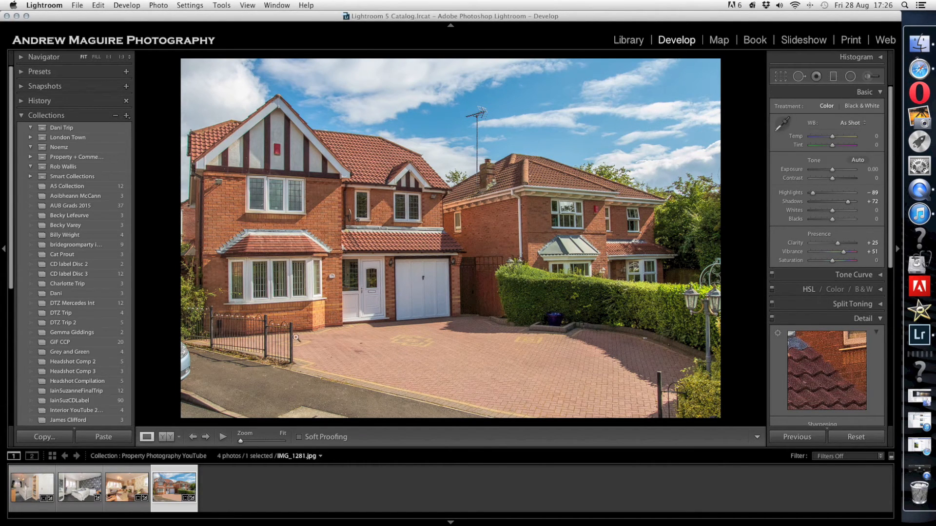
pyautogui.moveTo(454, 372)
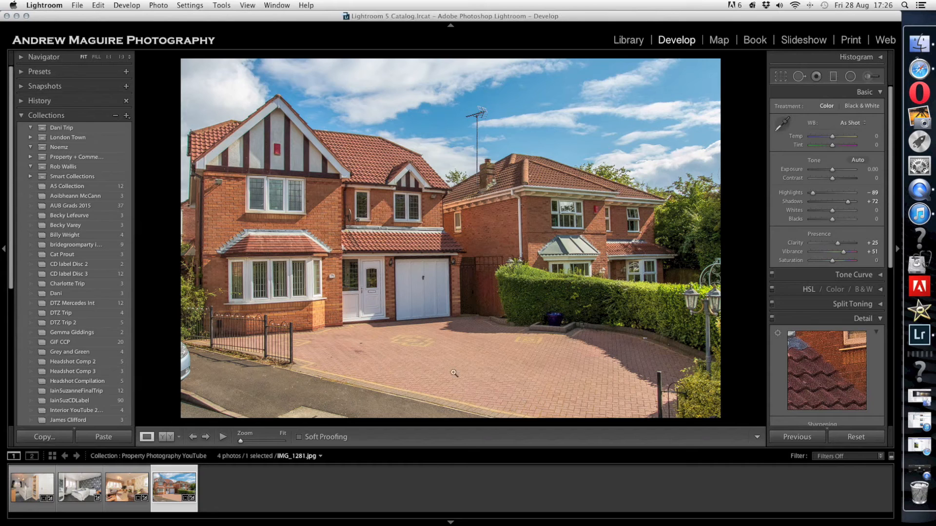
pyautogui.moveTo(638, 353)
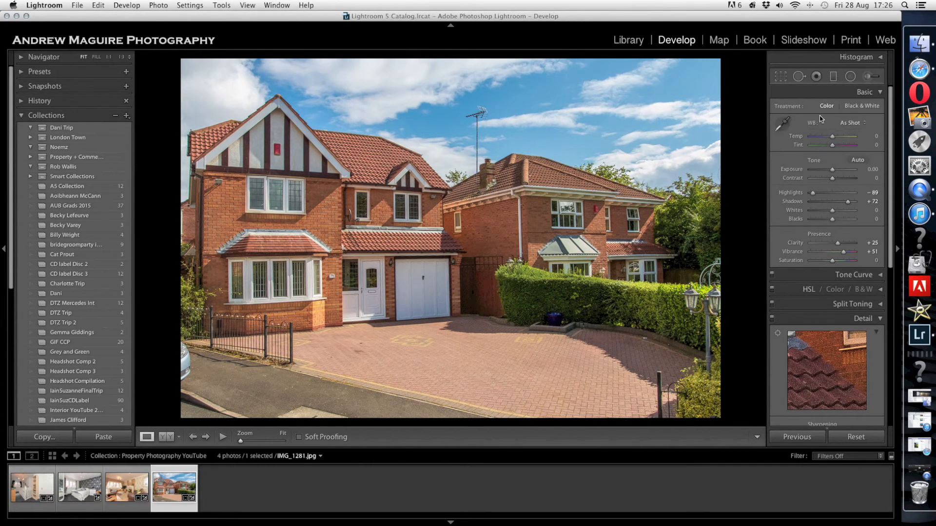
pyautogui.click(864, 77)
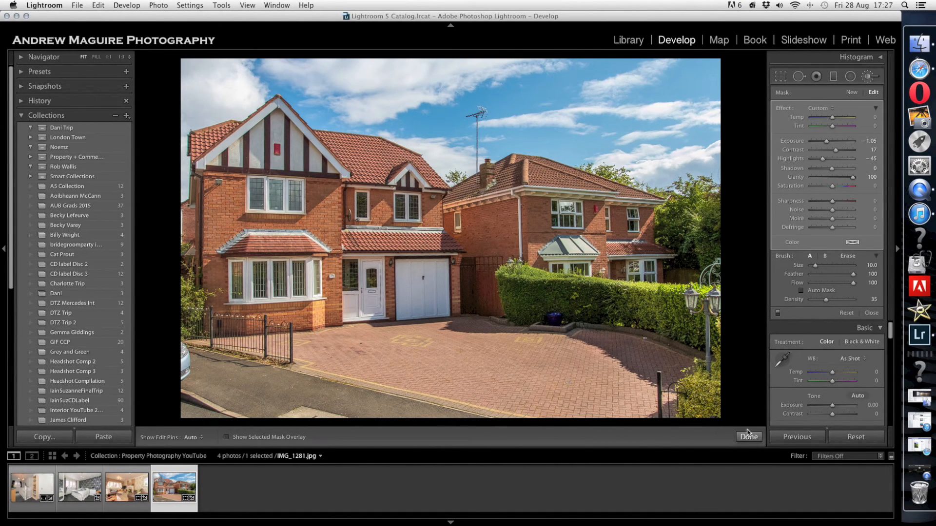
pyautogui.click(748, 436)
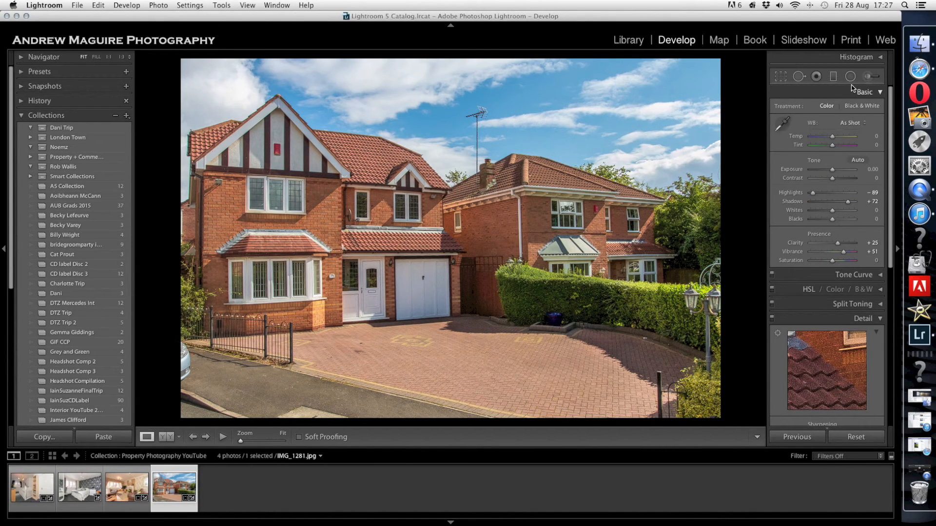
pyautogui.click(816, 76)
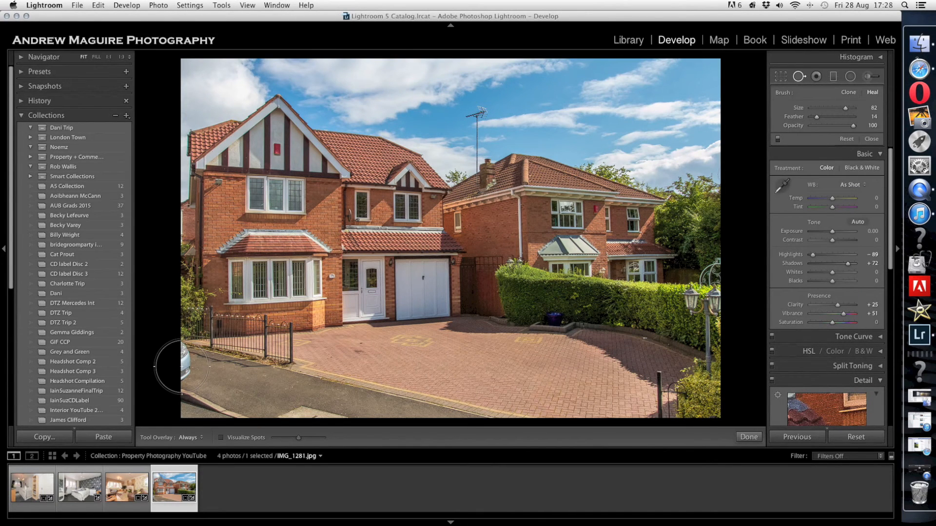
pyautogui.click(747, 436)
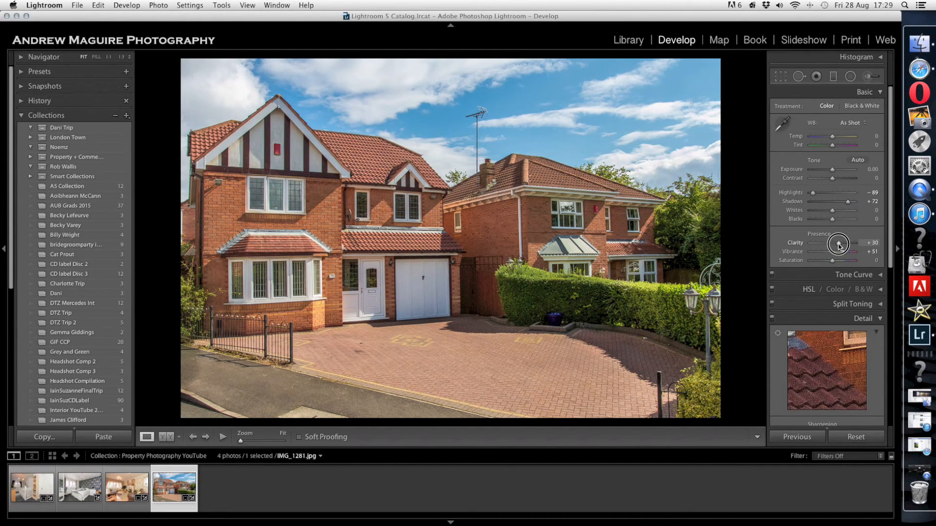
pyautogui.moveTo(733, 116)
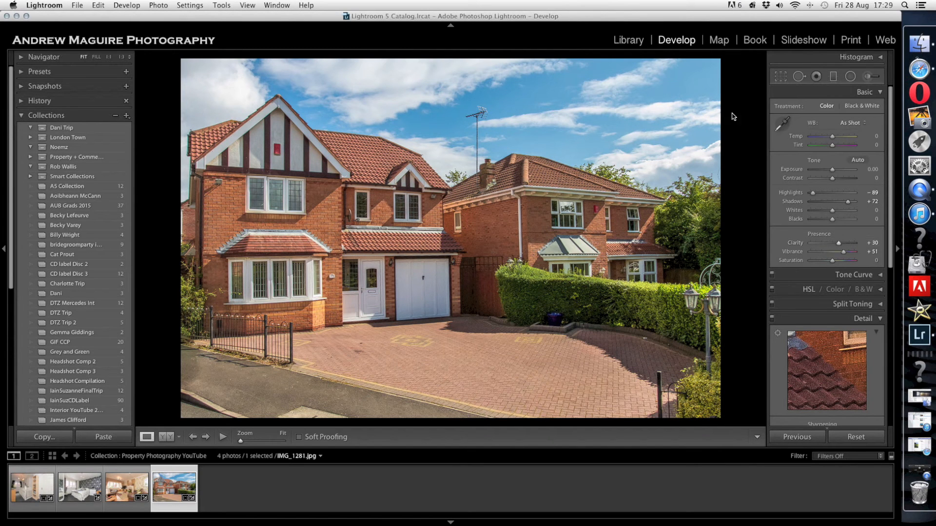
# - Recrop the house photo at a 3.00° straighten angle and close the crop settings
pyautogui.click(779, 76)
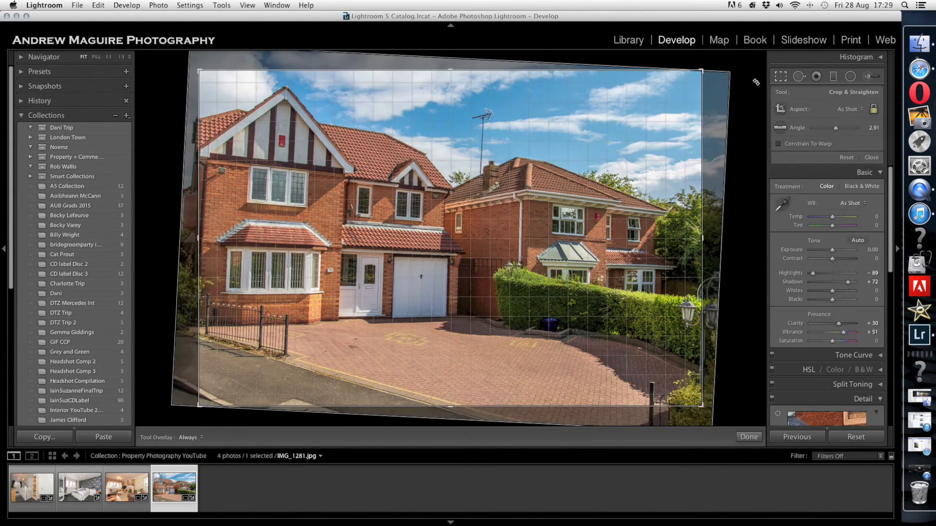
pyautogui.click(749, 437)
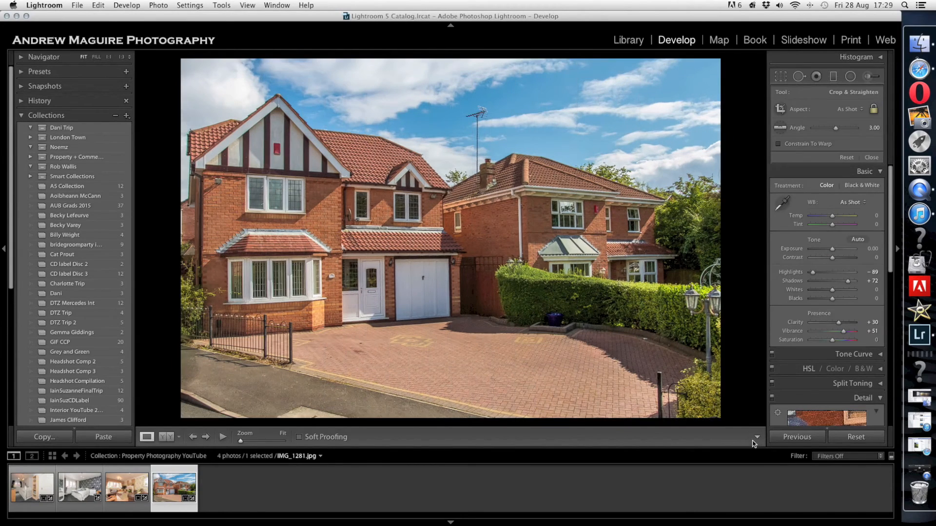
pyautogui.click(872, 157)
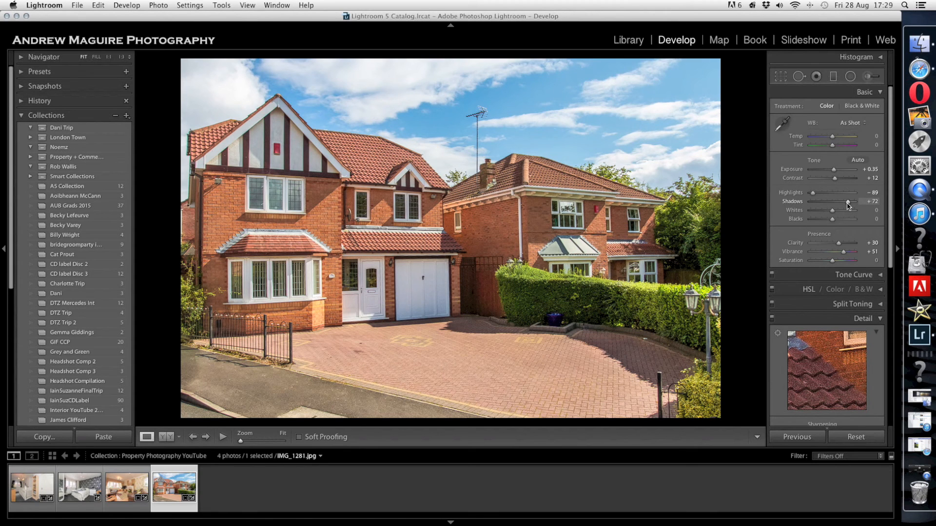
pyautogui.moveTo(811, 199)
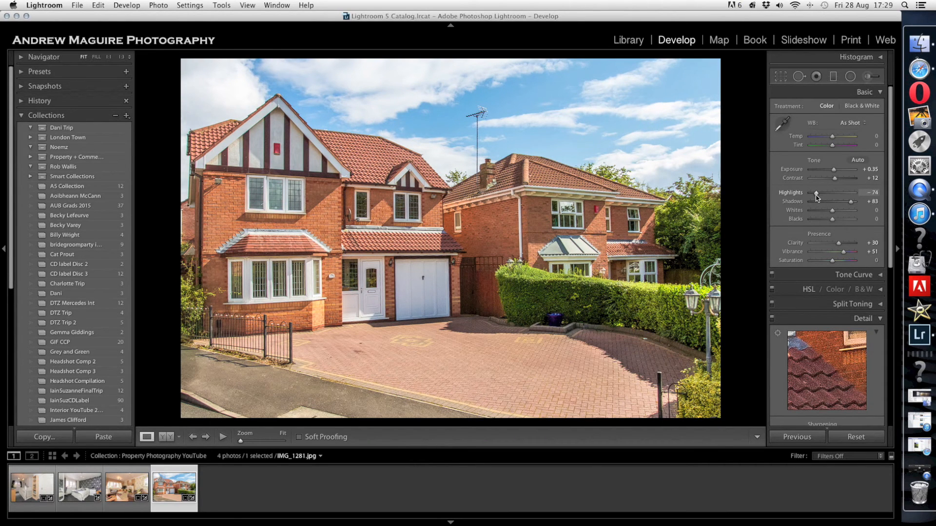
pyautogui.moveTo(745, 327)
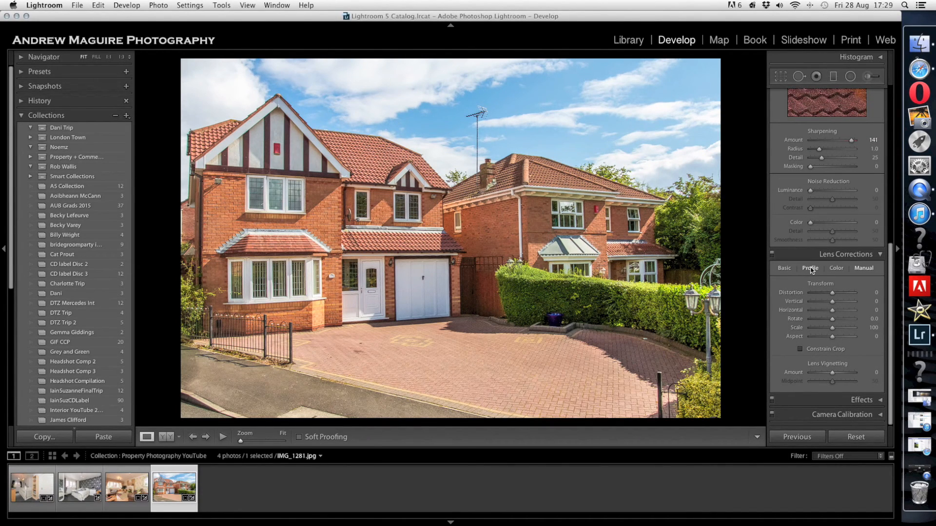
# - Enable lens profile corrections on the house photo with Canon as the lens make
pyautogui.click(810, 268)
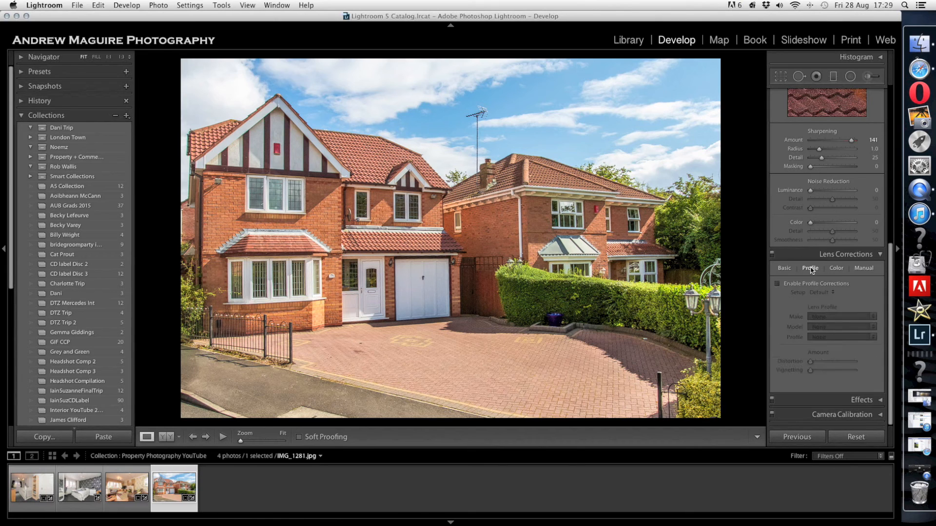
pyautogui.click(841, 316)
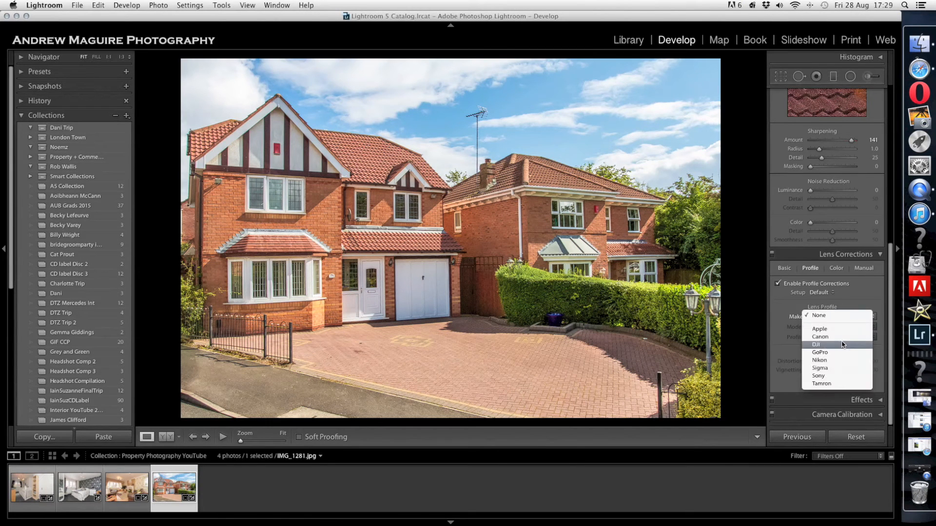
pyautogui.click(819, 336)
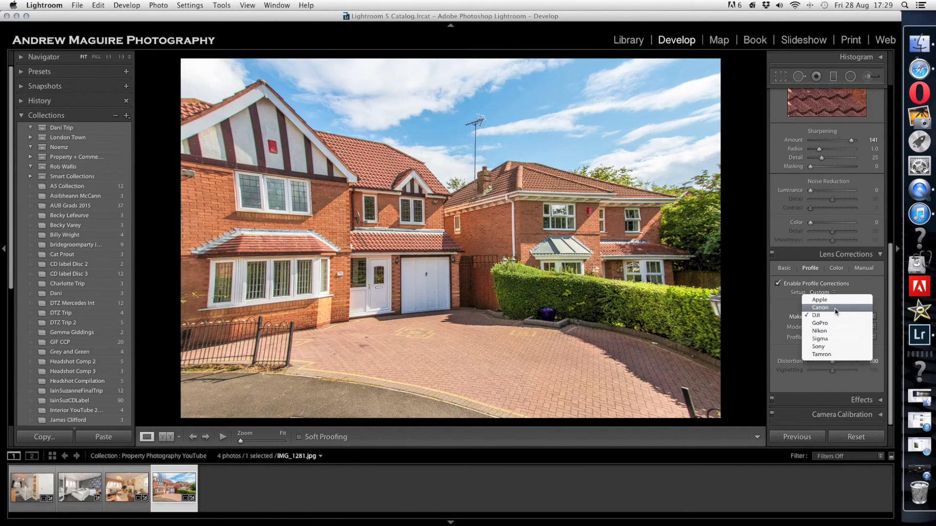
pyautogui.click(820, 308)
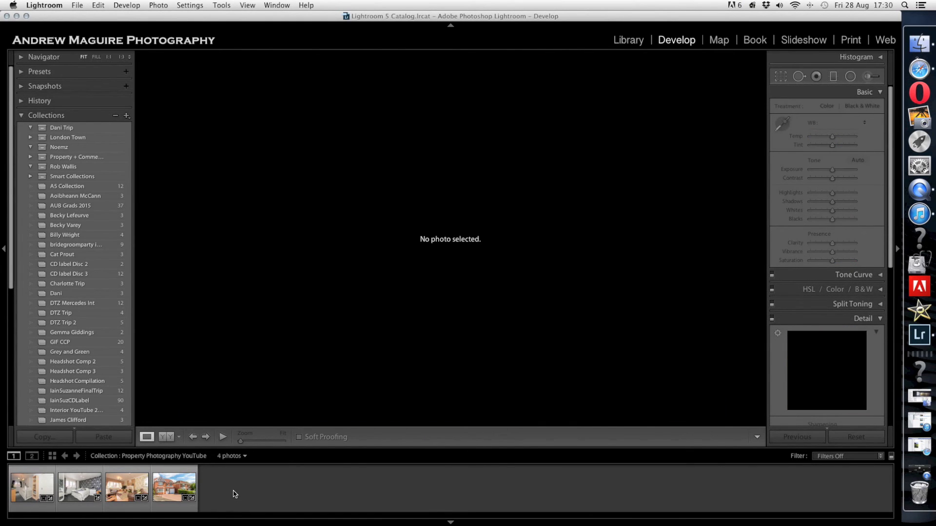
# - Select the first interior photo thumbnail in the filmstrip
pyautogui.click(32, 488)
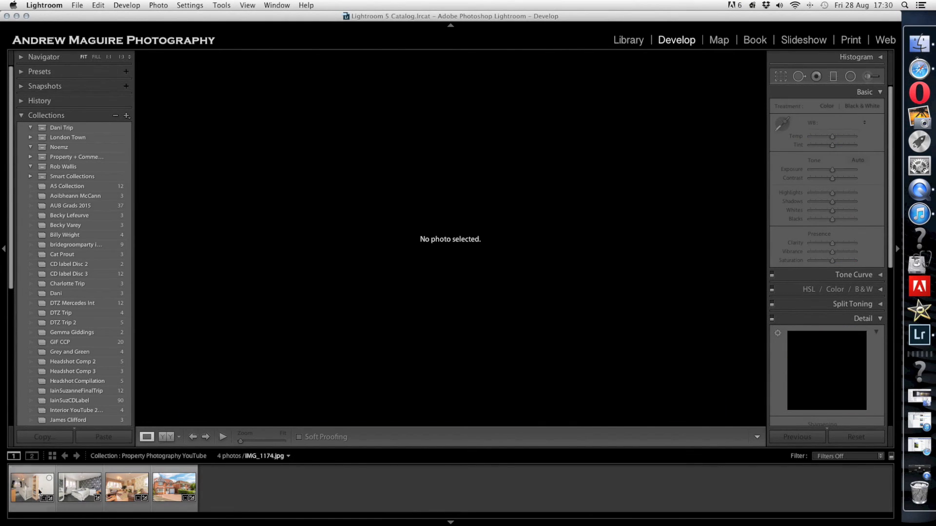
pyautogui.click(31, 487)
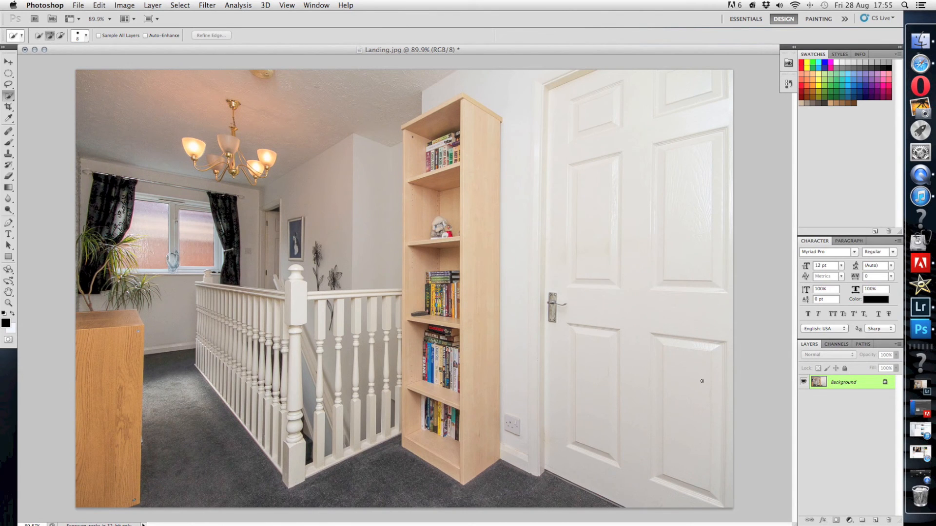
pyautogui.moveTo(917, 329)
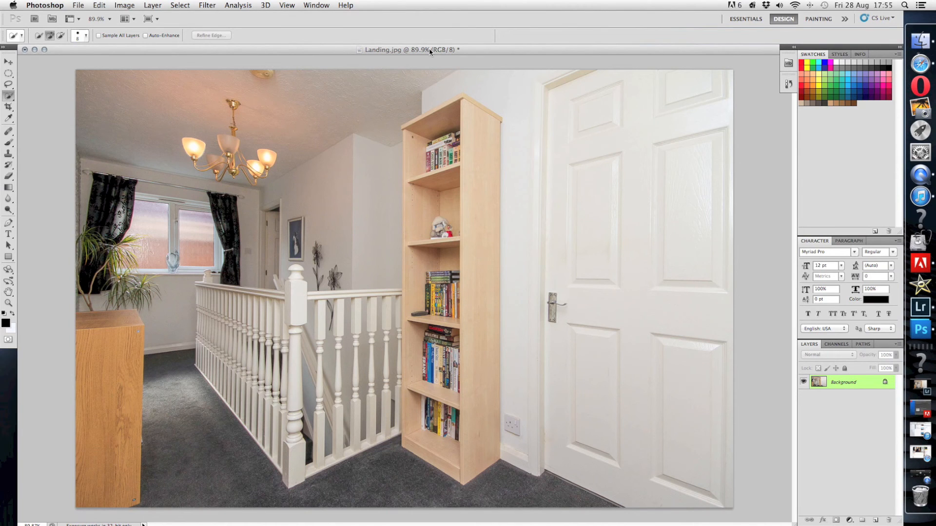
pyautogui.moveTo(585, 147)
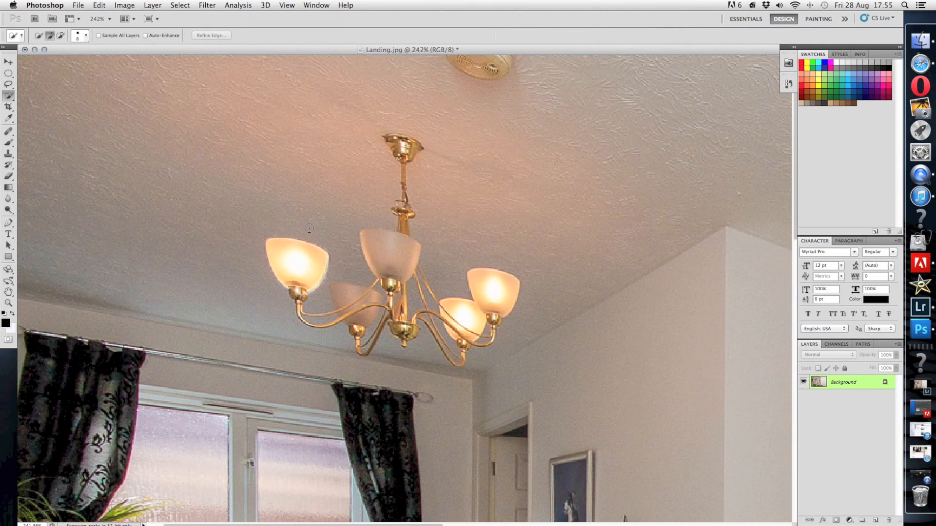
pyautogui.moveTo(333, 214)
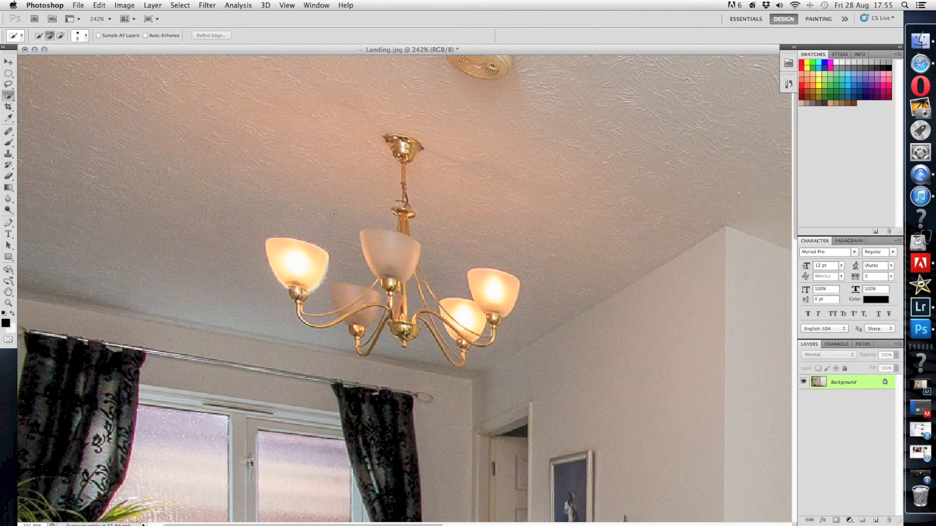
pyautogui.moveTo(255, 202)
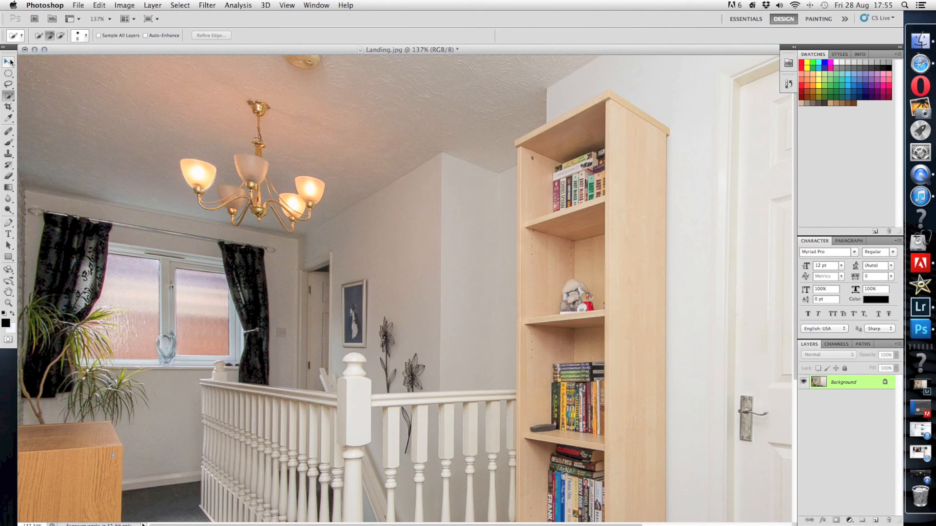
pyautogui.moveTo(10, 62)
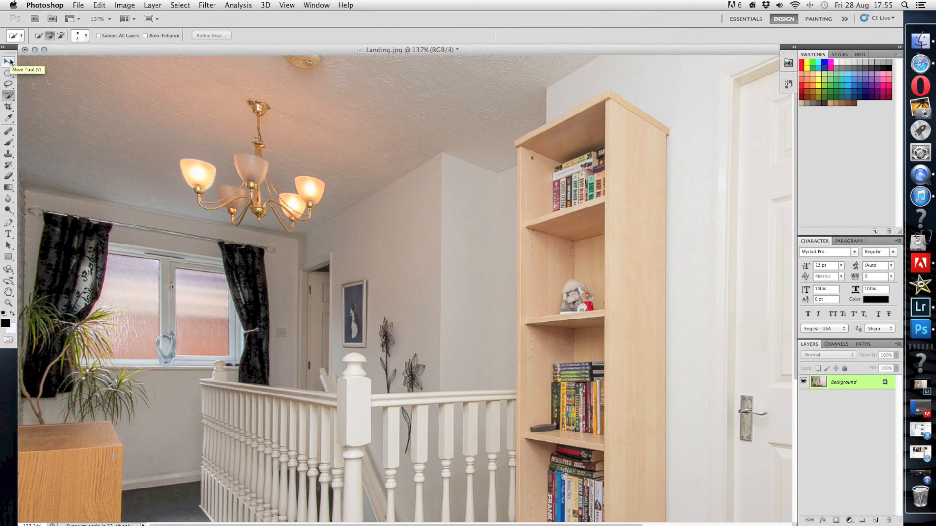
pyautogui.moveTo(172, 135)
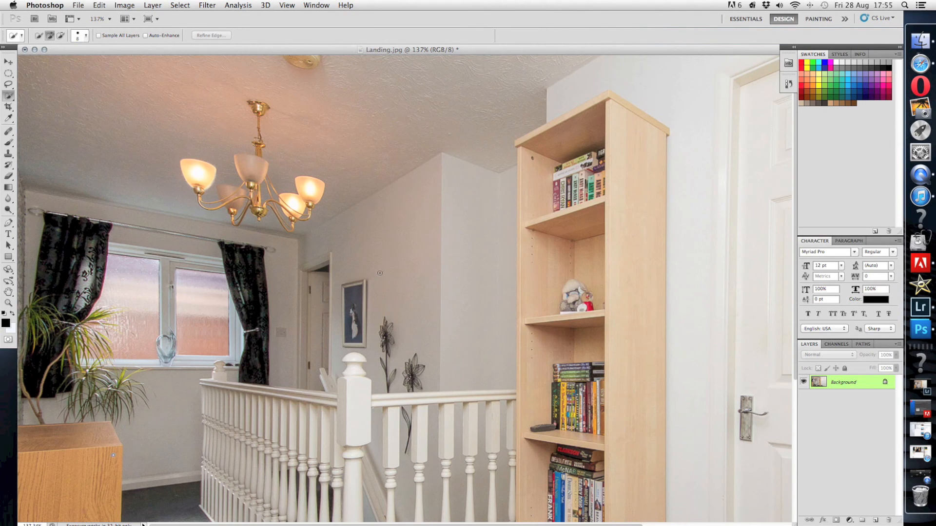
pyautogui.moveTo(229, 190)
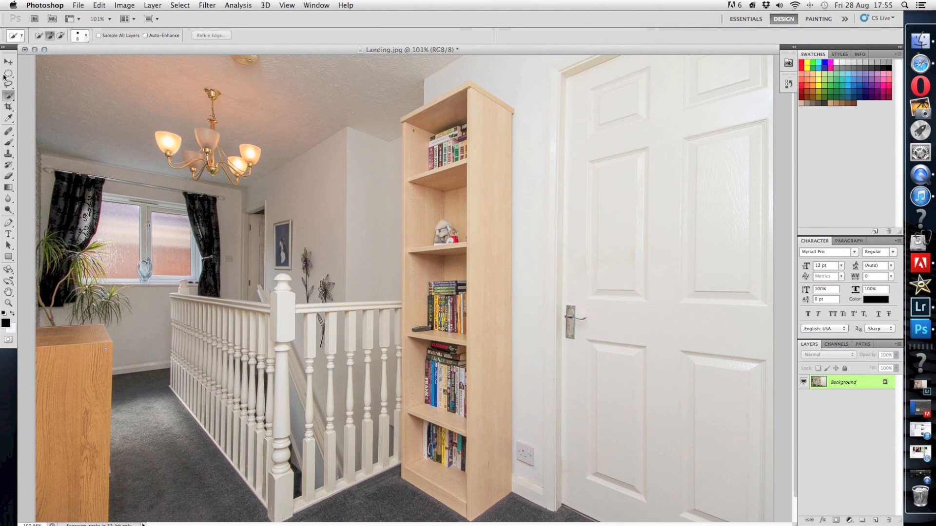
# - Choose the Move tool, then another tool from the Photoshop toolbar
pyautogui.click(8, 61)
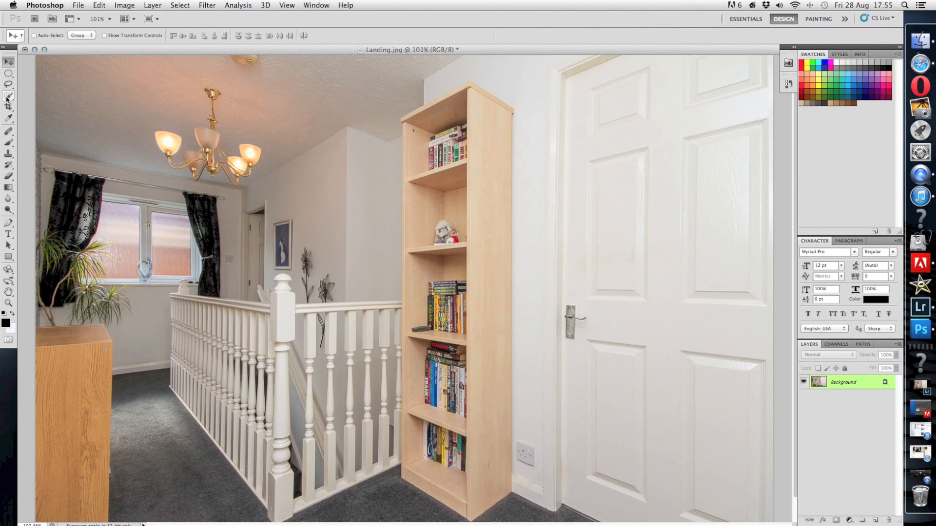
pyautogui.click(9, 99)
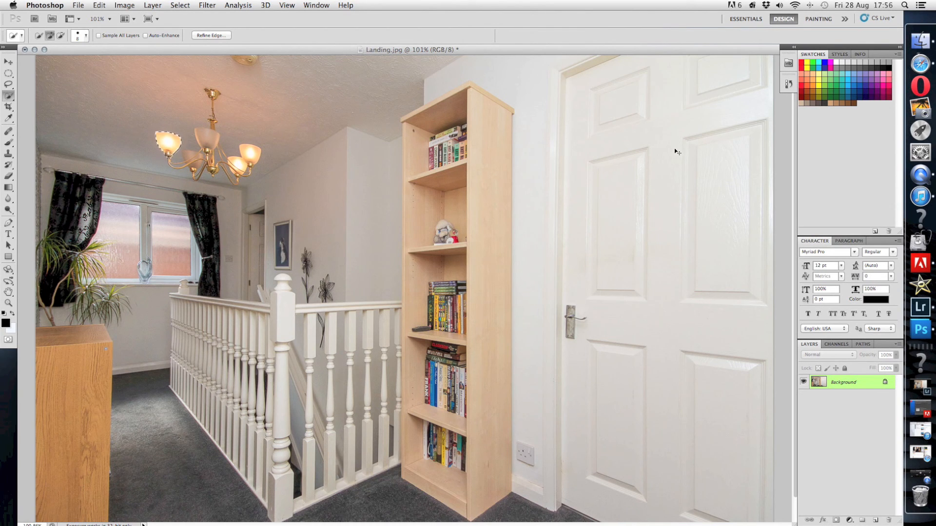
pyautogui.moveTo(675, 149)
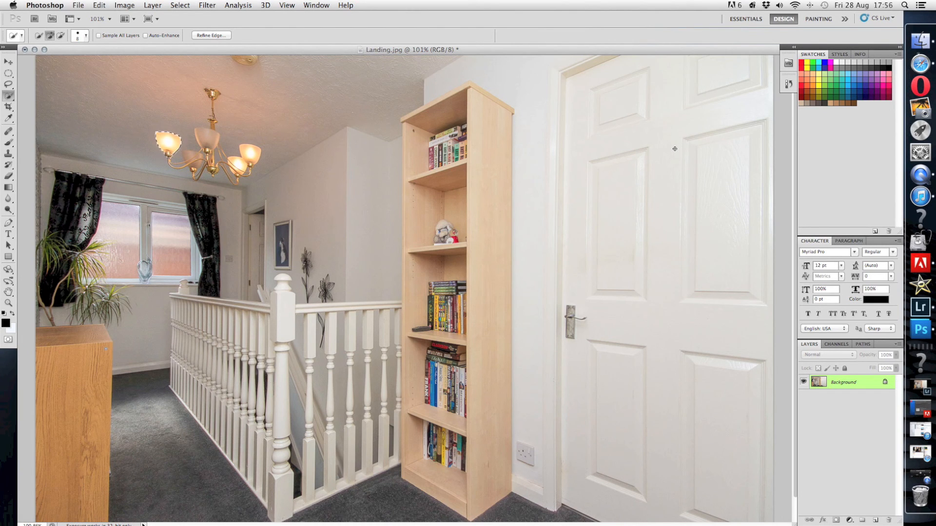
pyautogui.moveTo(674, 151)
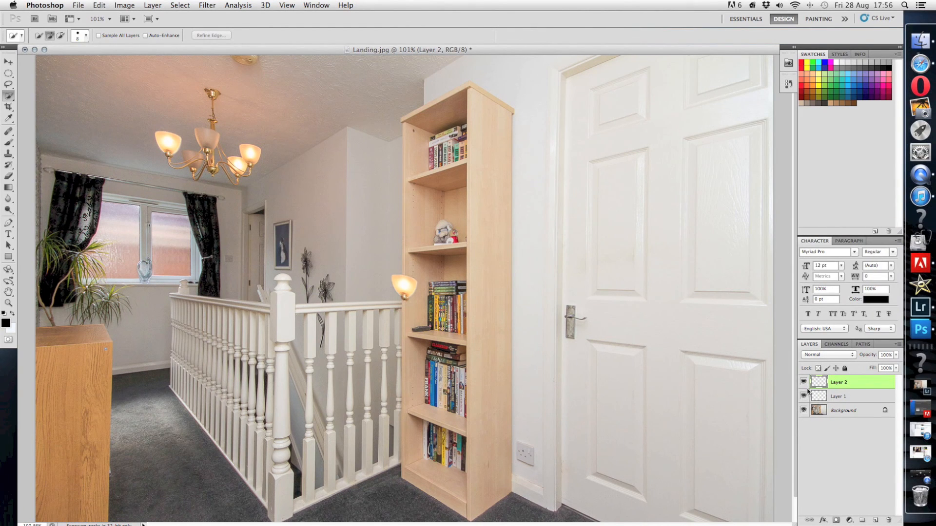
pyautogui.moveTo(803, 412)
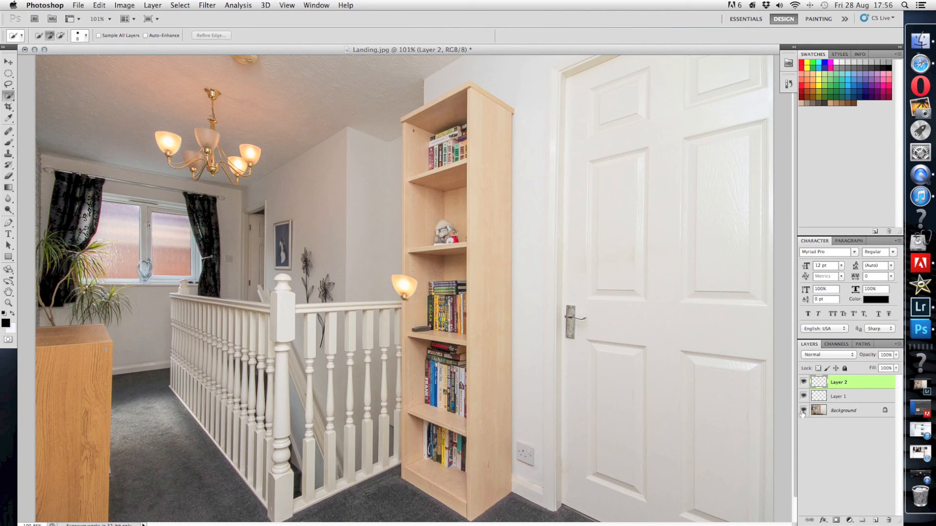
# - Hide the Background layer, pick the Move tool, and select the other bulb copy layer
pyautogui.click(802, 410)
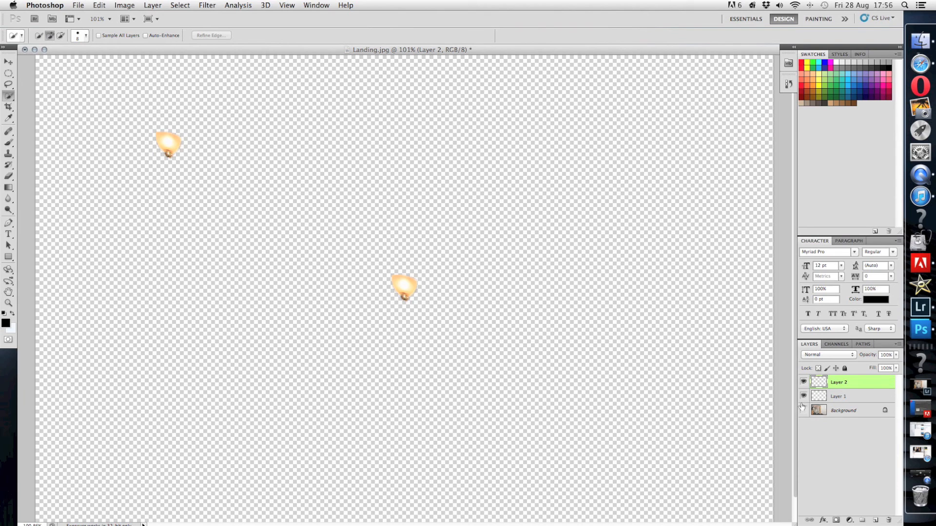
pyautogui.click(803, 410)
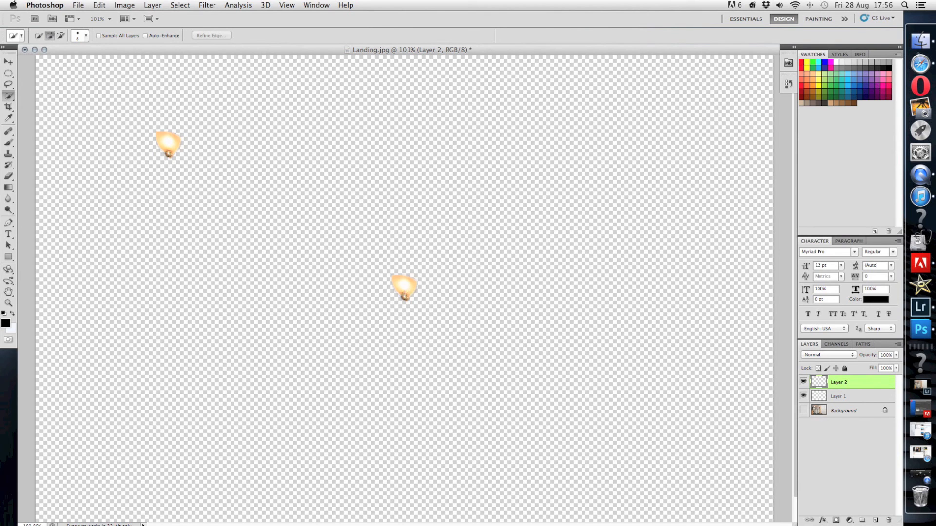
pyautogui.click(8, 61)
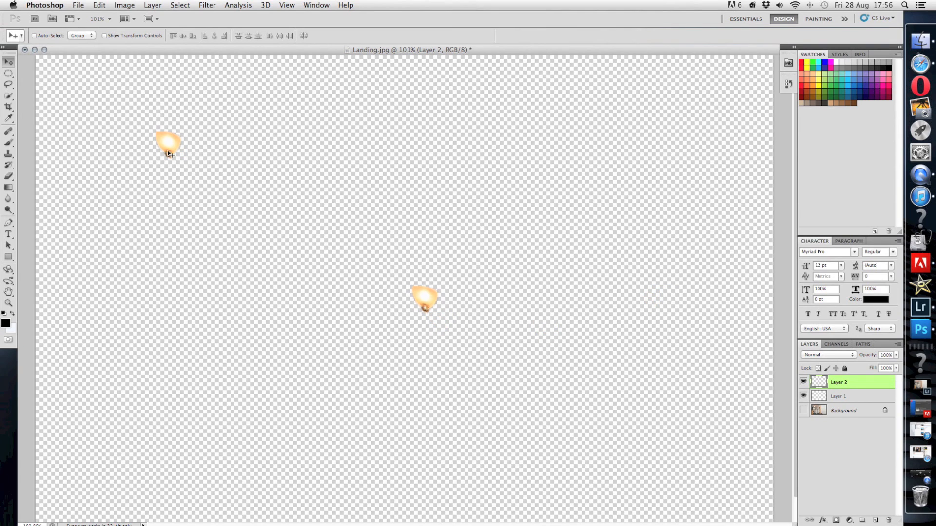
pyautogui.click(838, 396)
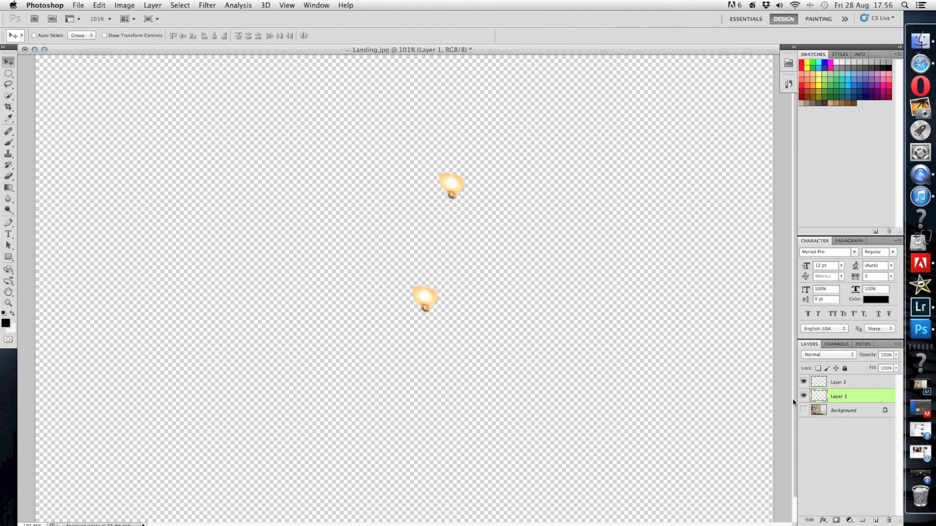
# - Show the Background again, toggle bulb layers to compare, and move a bulb into a dim shade
pyautogui.click(803, 397)
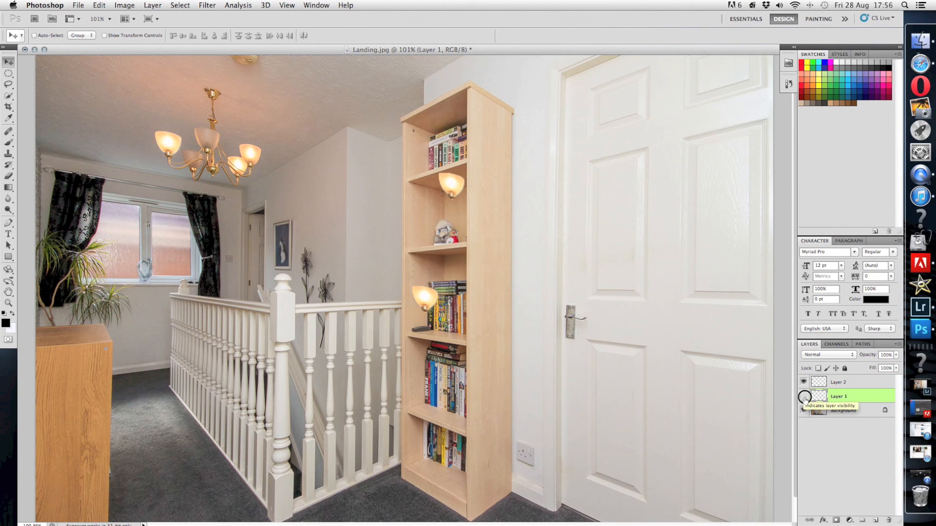
pyautogui.click(803, 396)
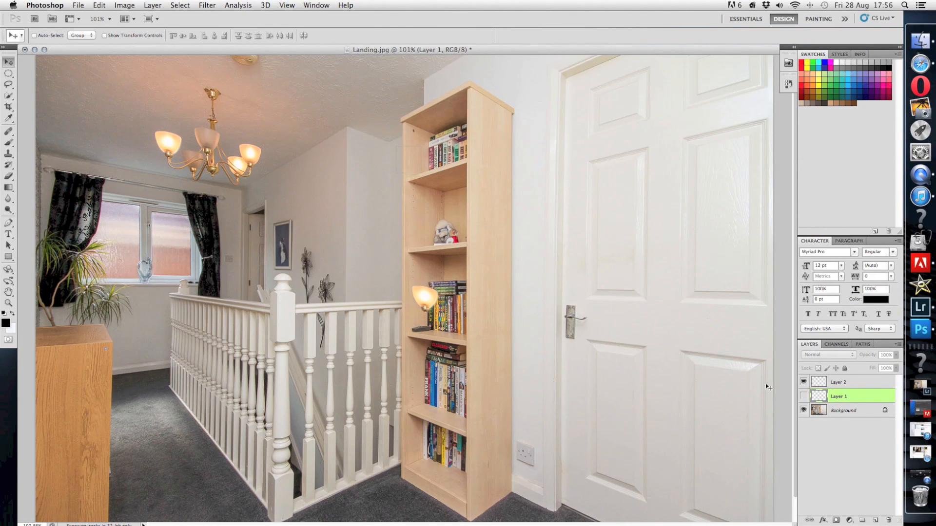
pyautogui.click(803, 382)
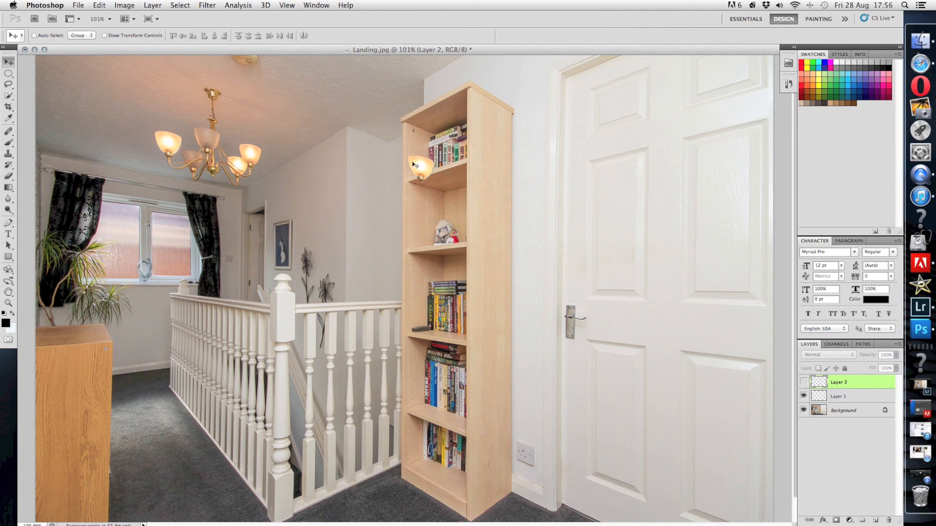
pyautogui.click(803, 382)
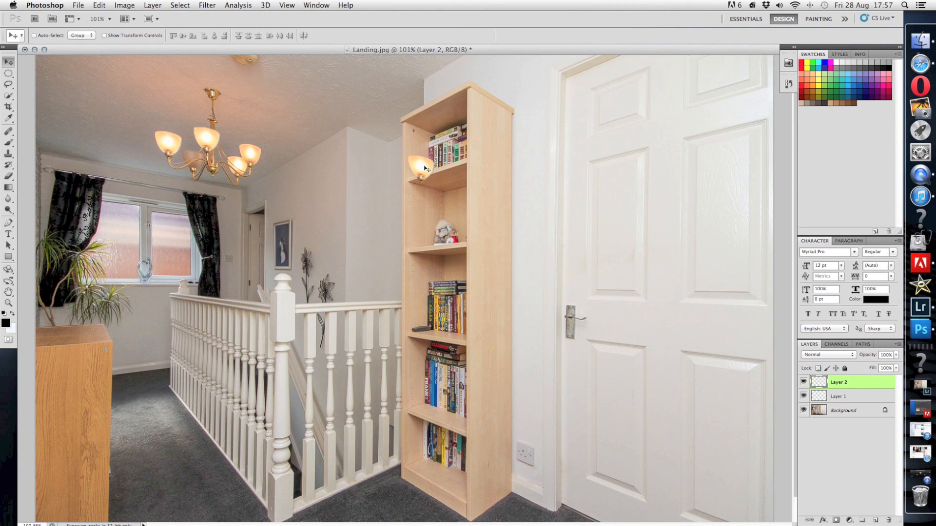
pyautogui.click(804, 382)
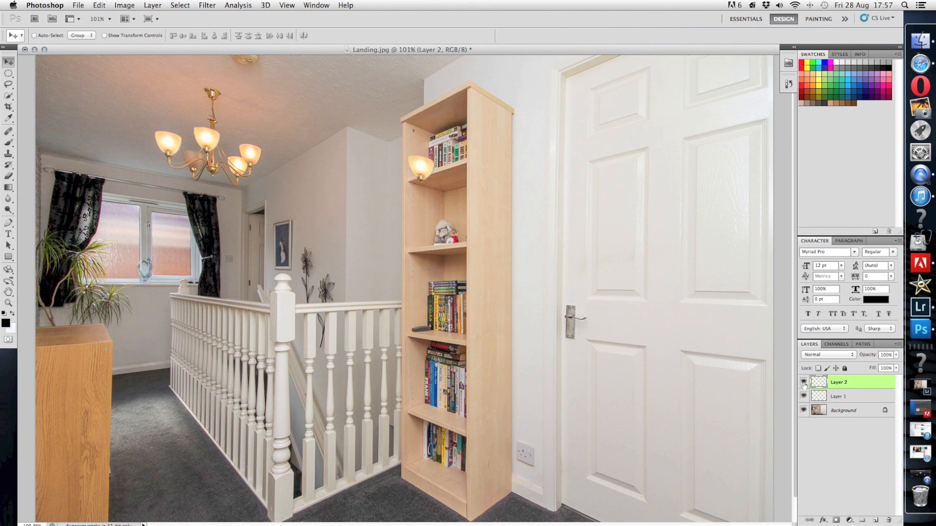
pyautogui.click(838, 397)
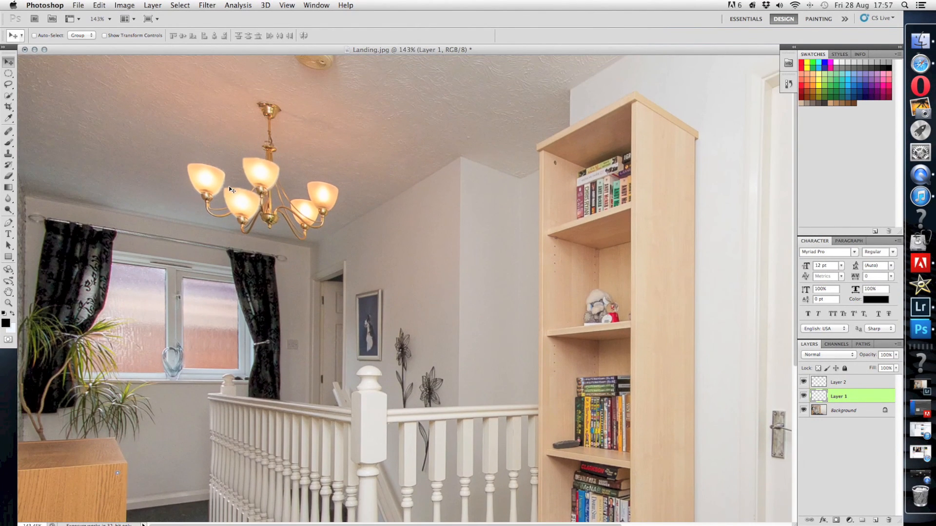
pyautogui.moveTo(574, 281)
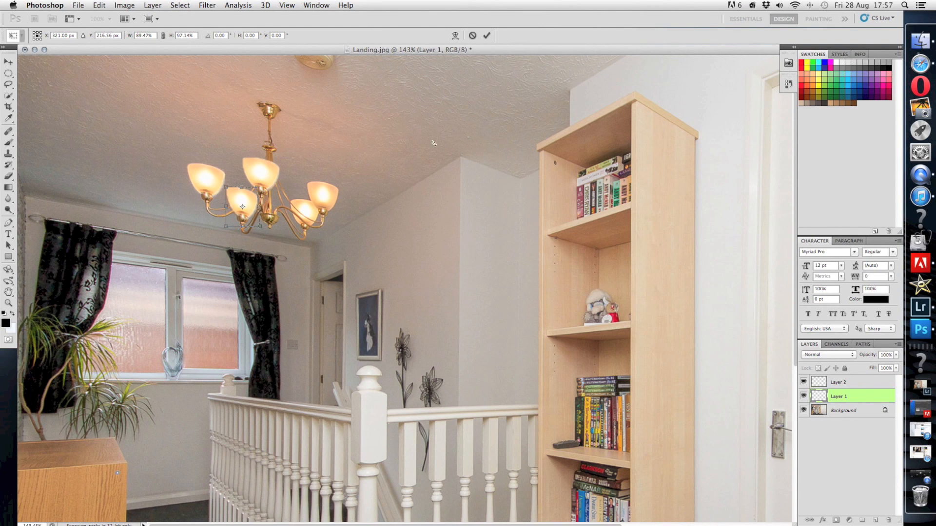
# - Commit the bulb scaled to about 89% by 97% inside the dim chandelier shade
pyautogui.click(8, 62)
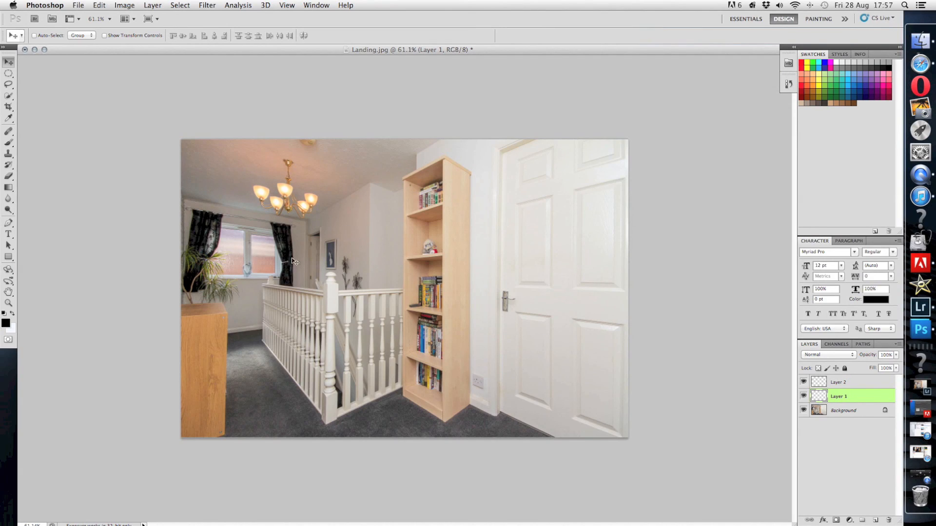
pyautogui.moveTo(360, 243)
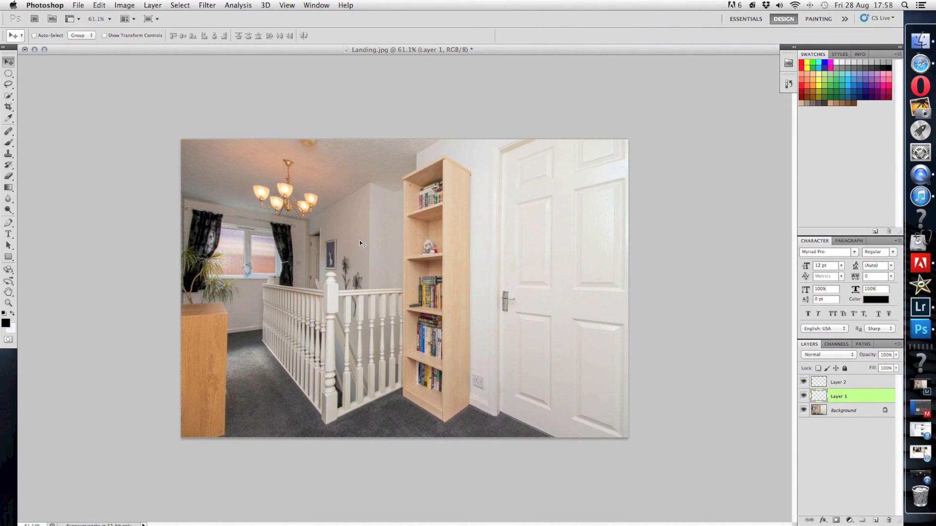
pyautogui.moveTo(78, 6)
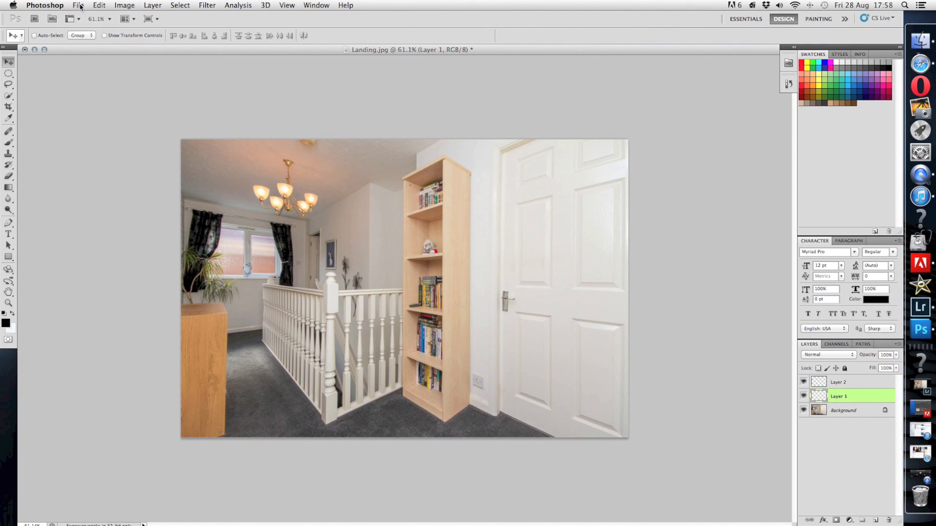